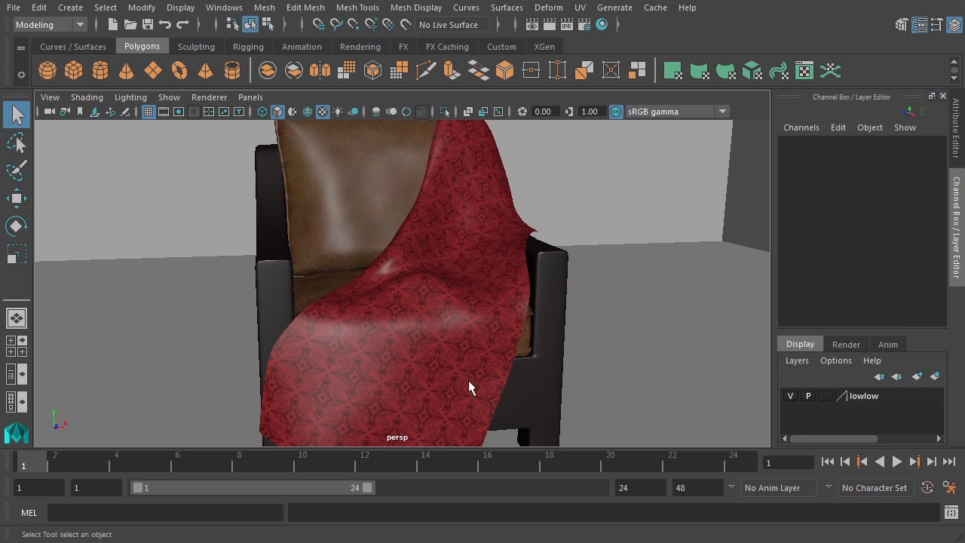
{"action": "mouse_move", "coordinate": [516, 230]}
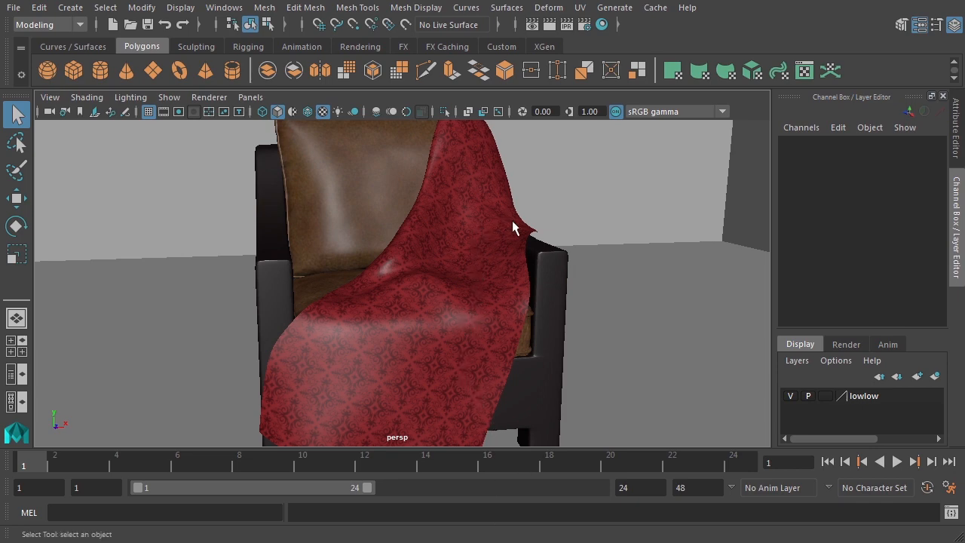
{"action": "mouse_move", "coordinate": [413, 309]}
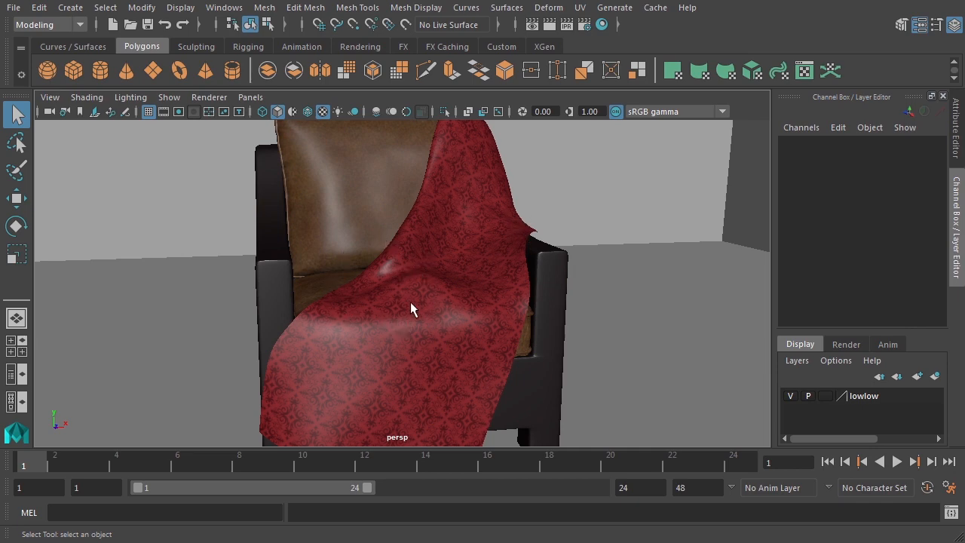
{"action": "mouse_move", "coordinate": [424, 304]}
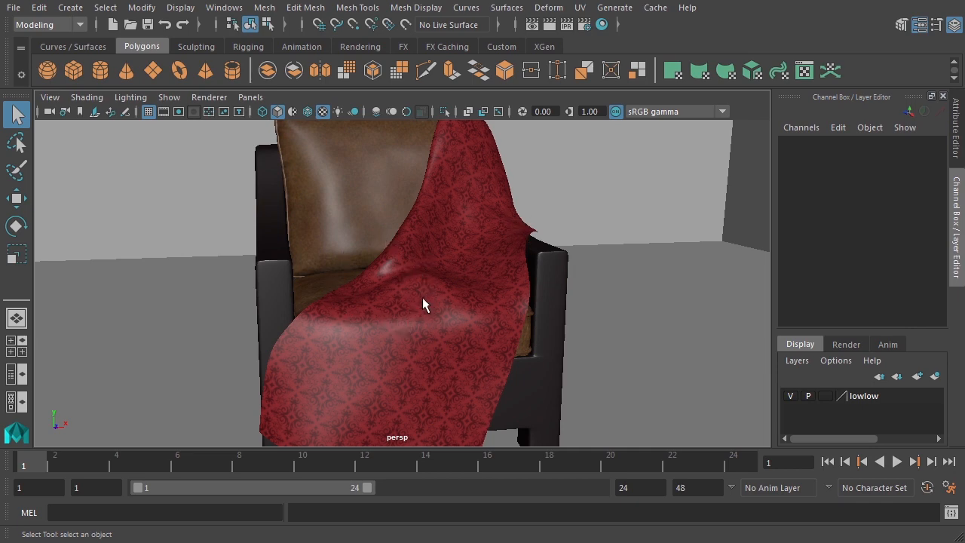
{"action": "mouse_move", "coordinate": [490, 272]}
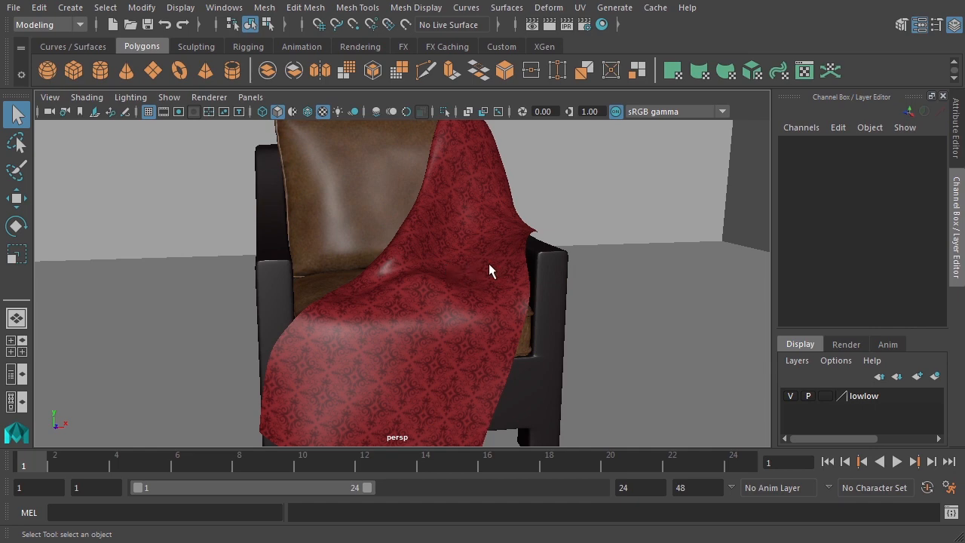
{"action": "mouse_move", "coordinate": [356, 218]}
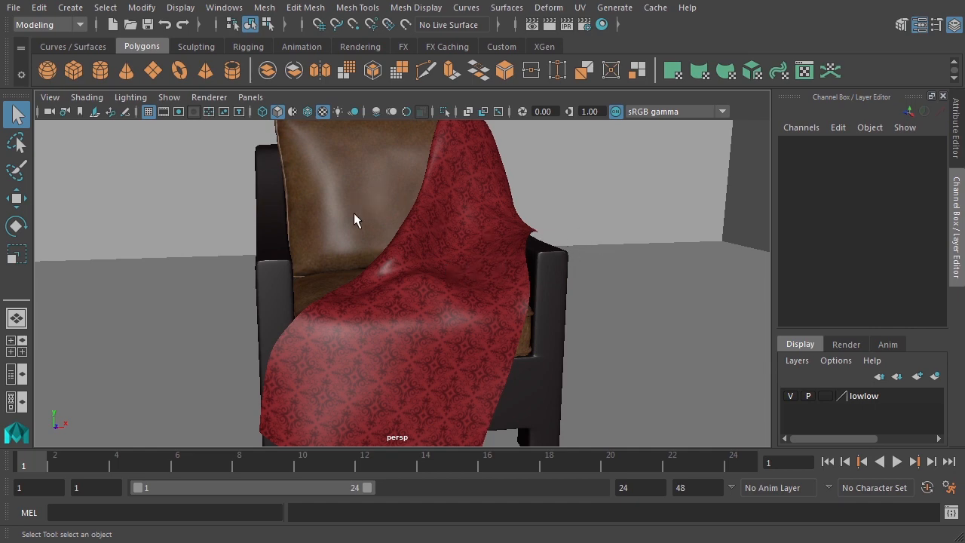
{"action": "mouse_move", "coordinate": [401, 315]}
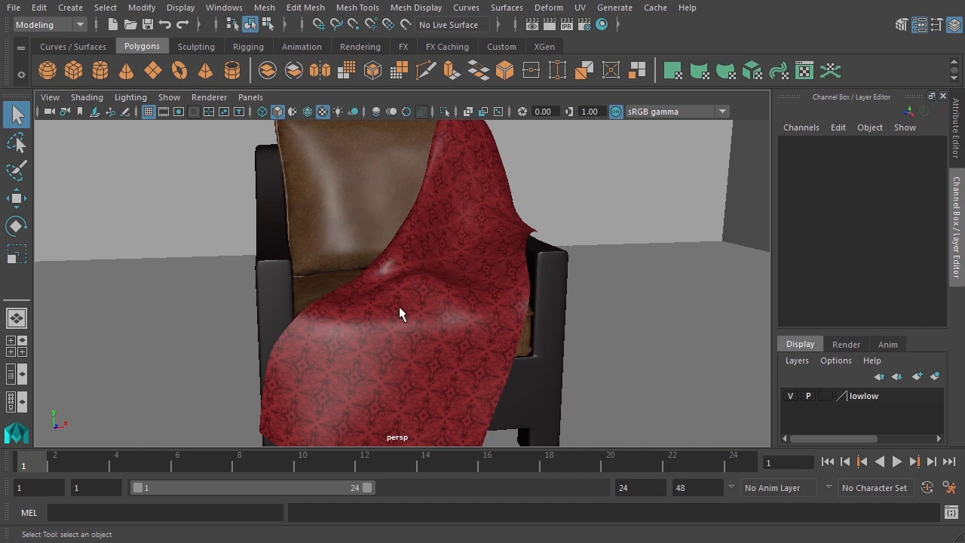
{"action": "mouse_move", "coordinate": [434, 280]}
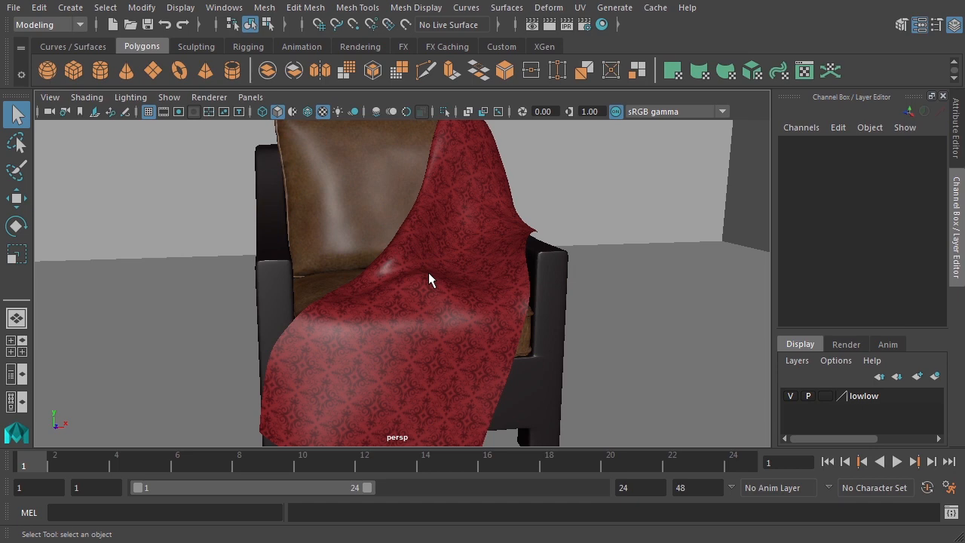
{"action": "mouse_move", "coordinate": [431, 283]}
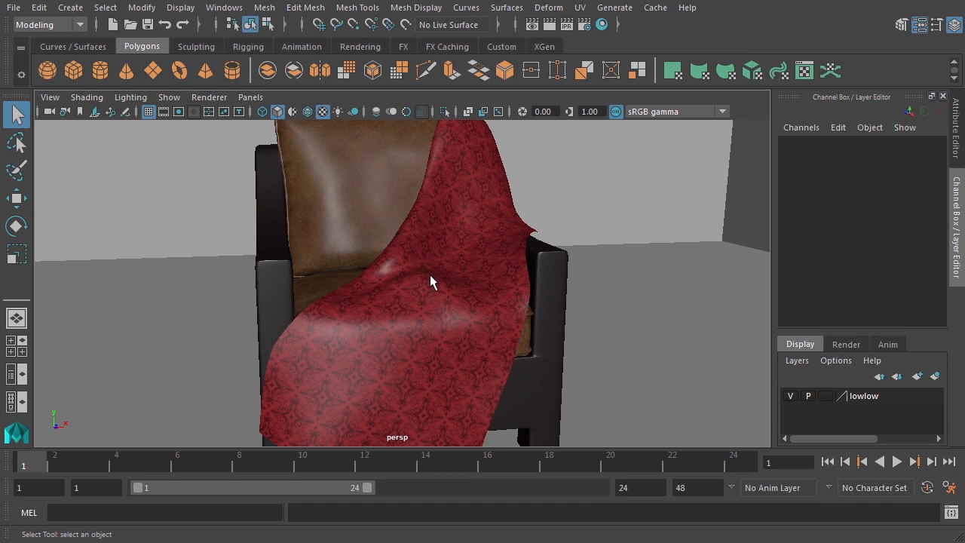
{"action": "mouse_move", "coordinate": [404, 257]}
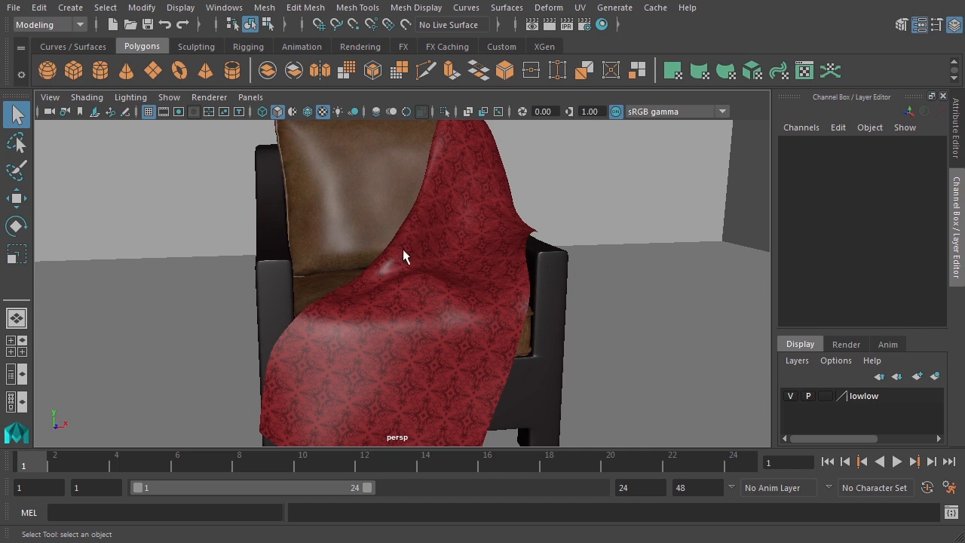
{"action": "mouse_move", "coordinate": [449, 262]}
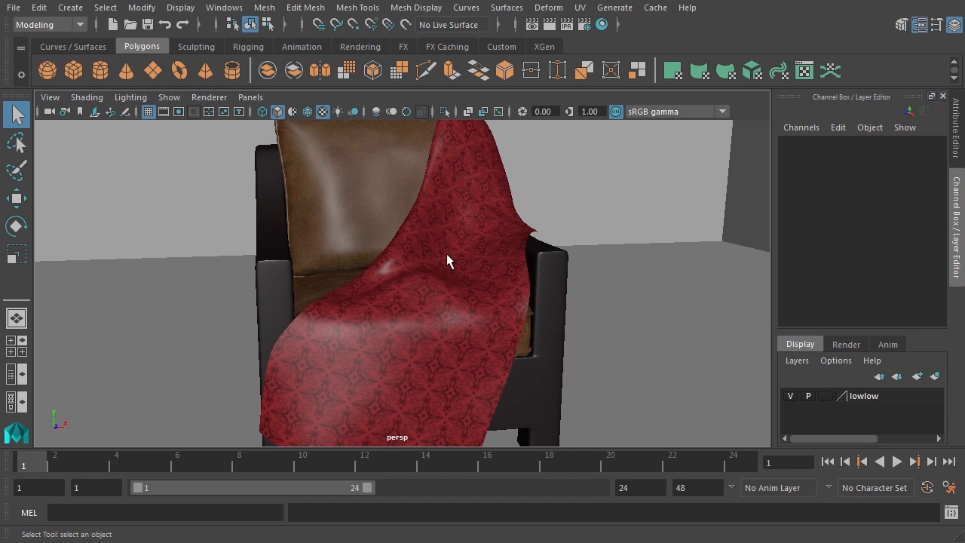
- Select the draped cloth and bring up its material's shading network in the node editor
{"action": "left_click", "coordinate": [445, 289]}
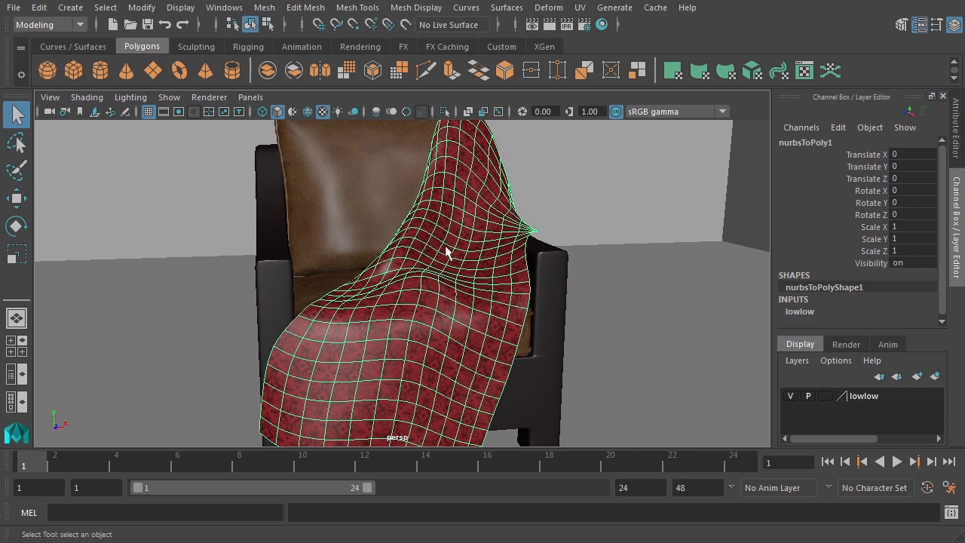
{"action": "mouse_move", "coordinate": [440, 296]}
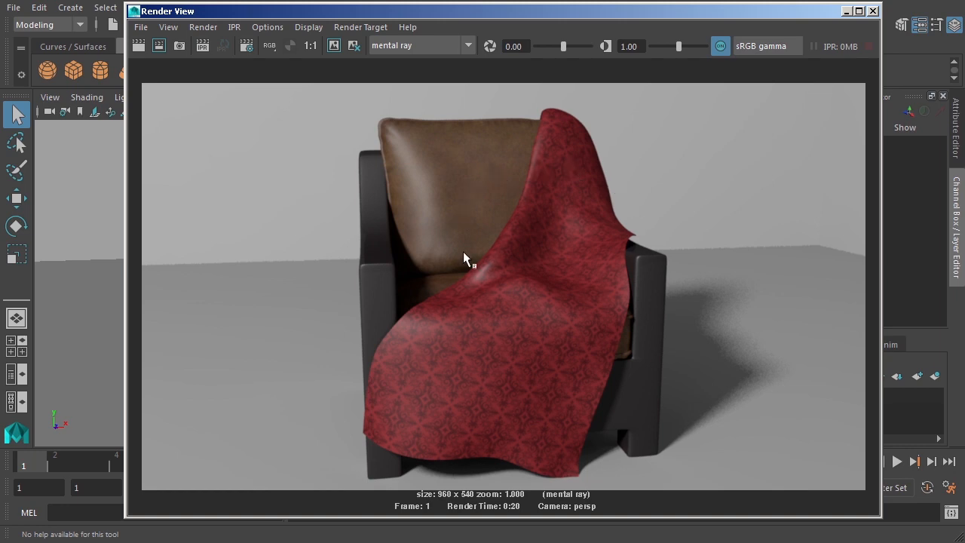
{"action": "mouse_move", "coordinate": [514, 289]}
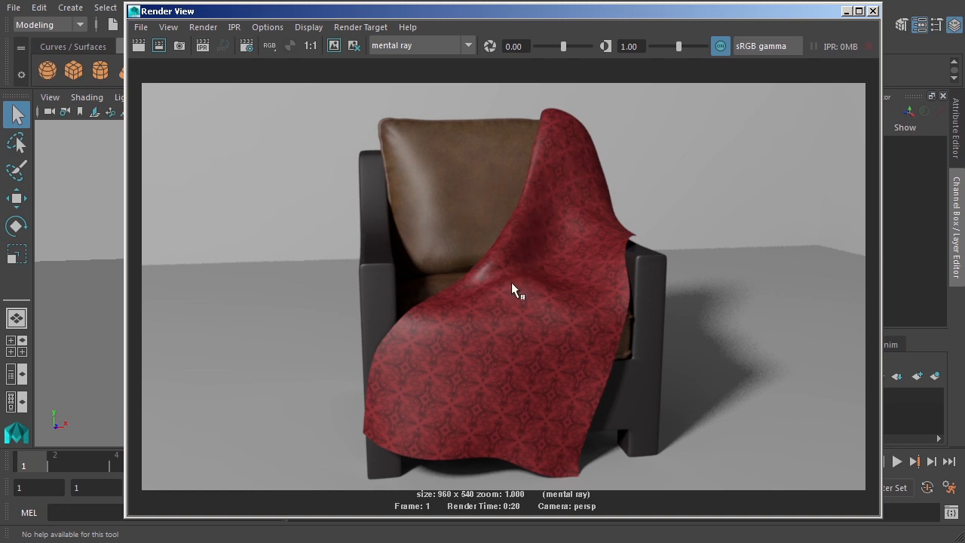
{"action": "mouse_move", "coordinate": [449, 304]}
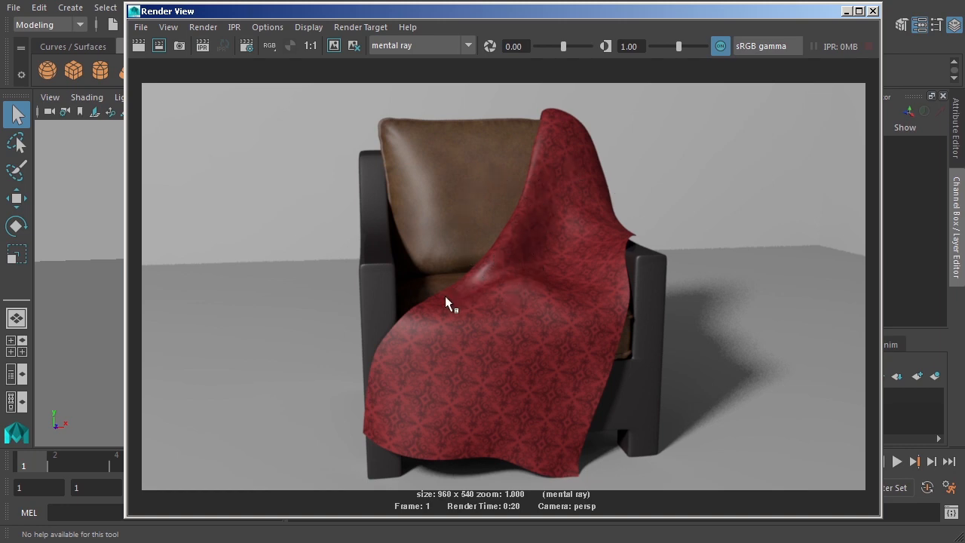
{"action": "mouse_move", "coordinate": [455, 348]}
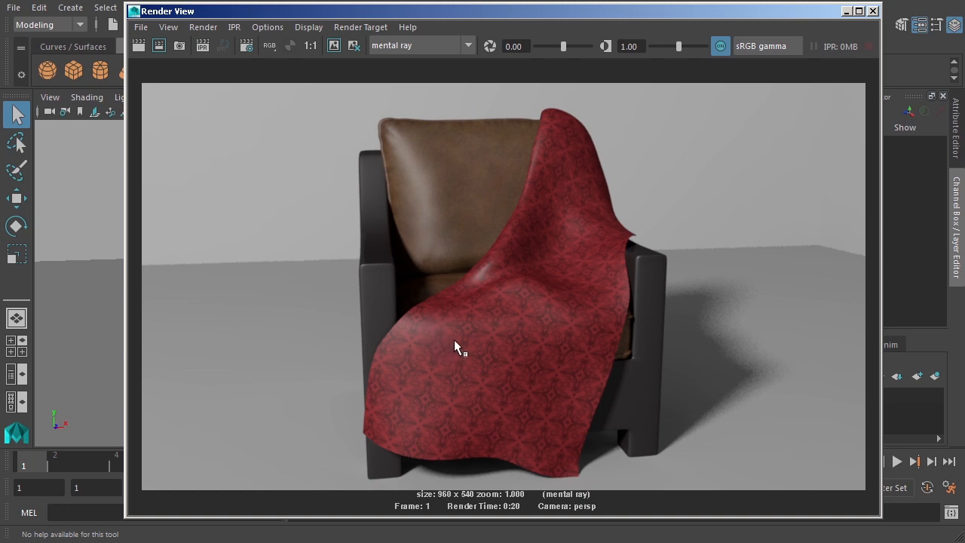
{"action": "mouse_move", "coordinate": [506, 254]}
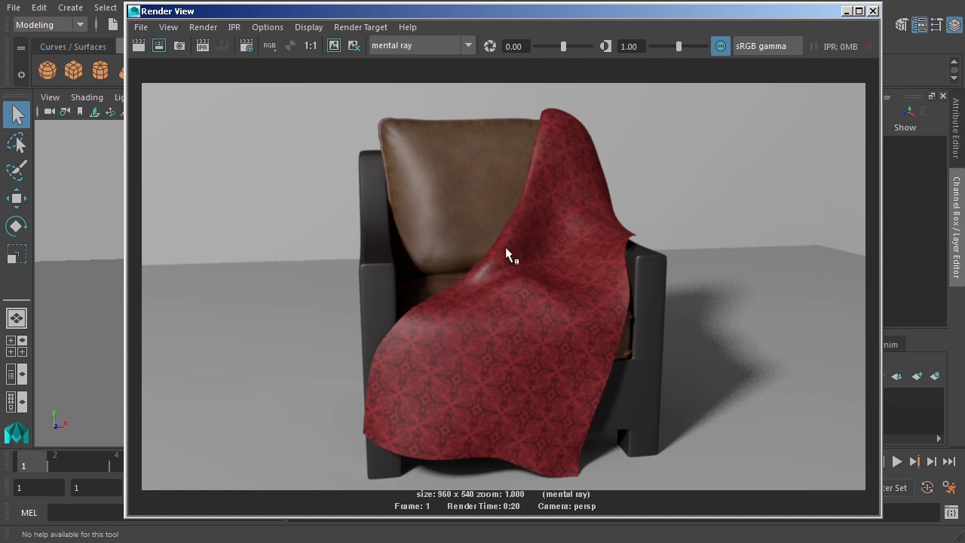
{"action": "mouse_move", "coordinate": [499, 267]}
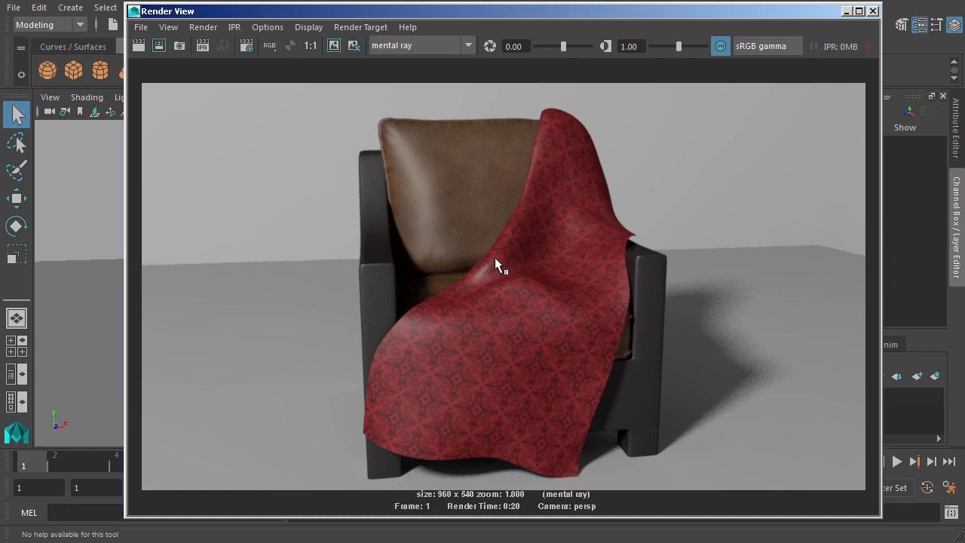
{"action": "mouse_move", "coordinate": [496, 299]}
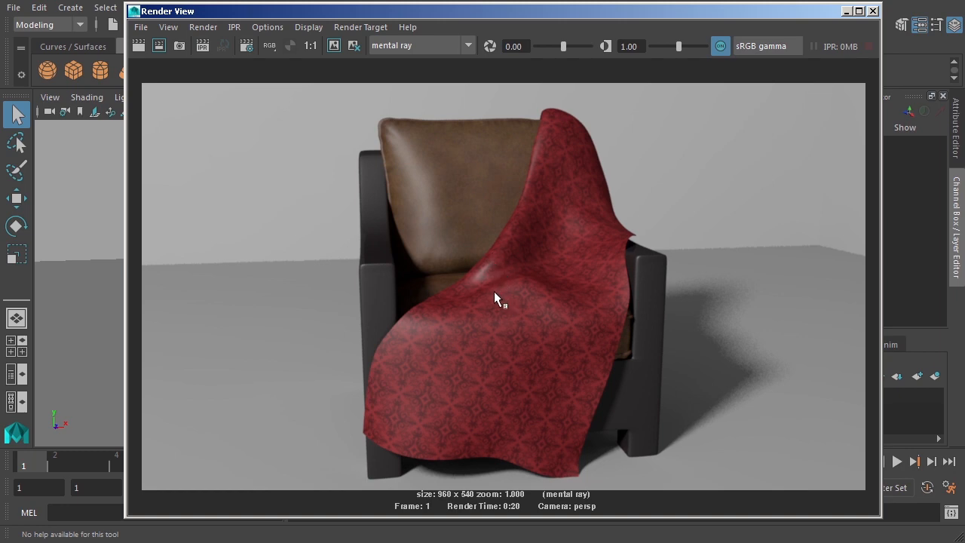
{"action": "mouse_move", "coordinate": [461, 329]}
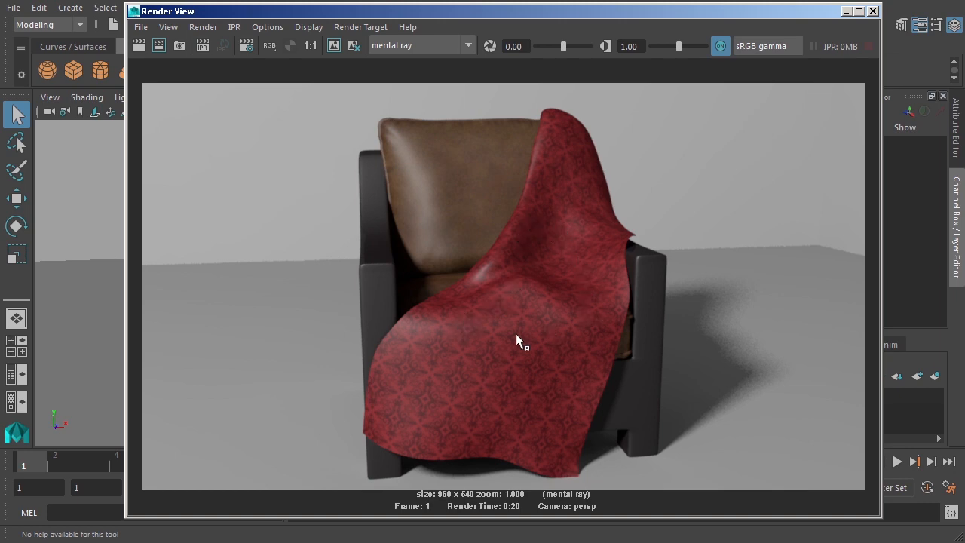
{"action": "mouse_move", "coordinate": [561, 301]}
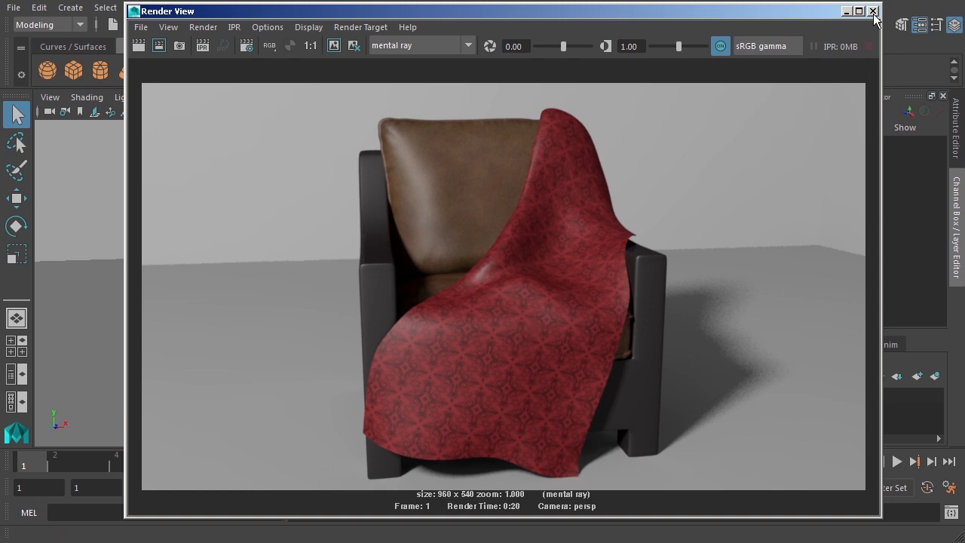
{"action": "left_click", "coordinate": [873, 13]}
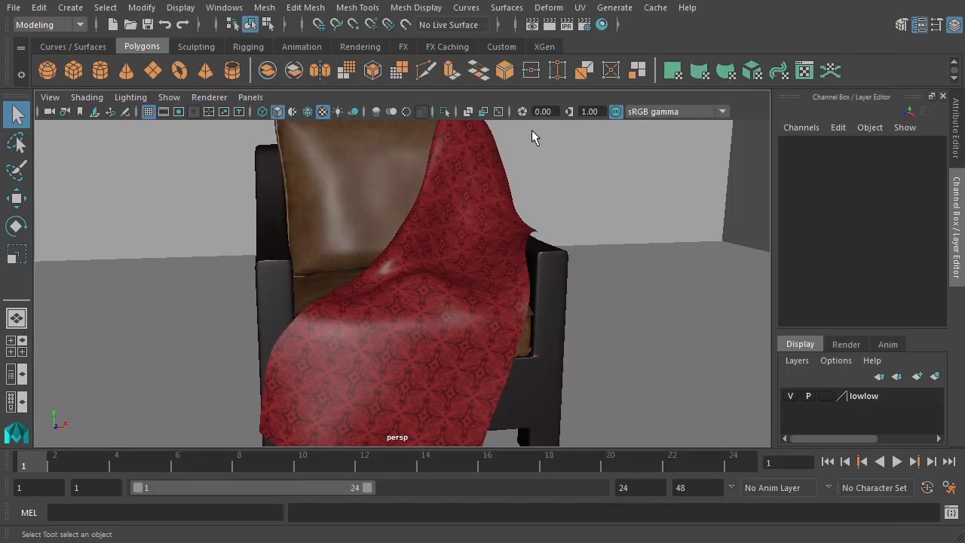
{"action": "left_click", "coordinate": [603, 24]}
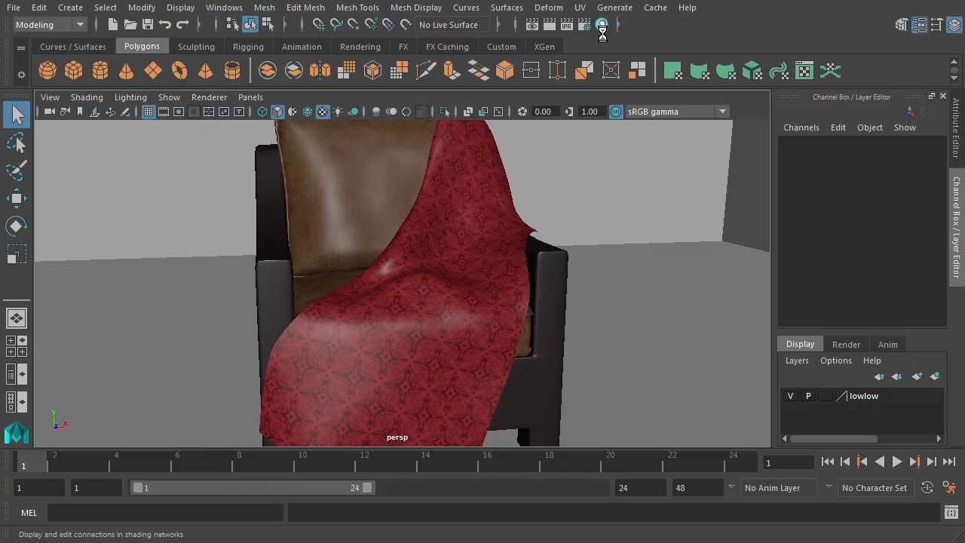
{"action": "left_click", "coordinate": [603, 24]}
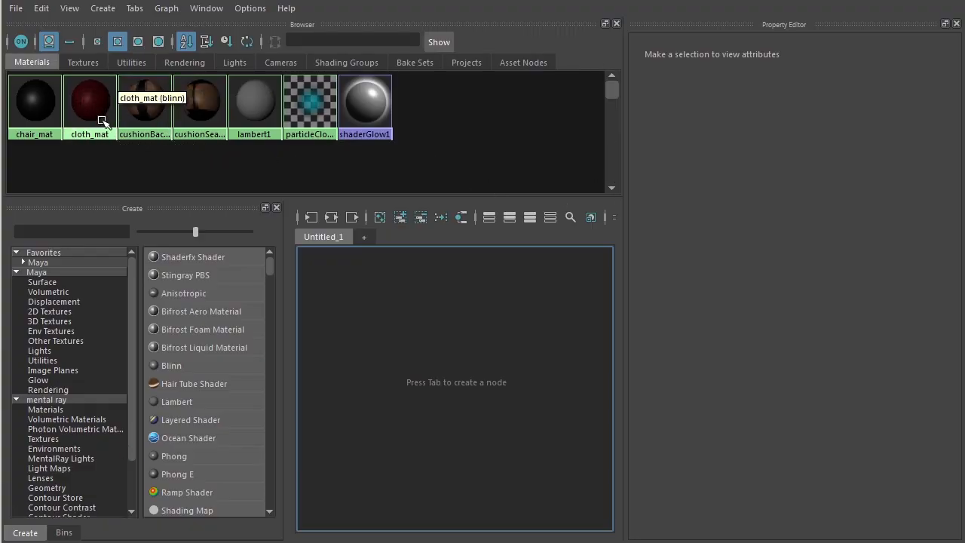
{"action": "mouse_move", "coordinate": [103, 111]}
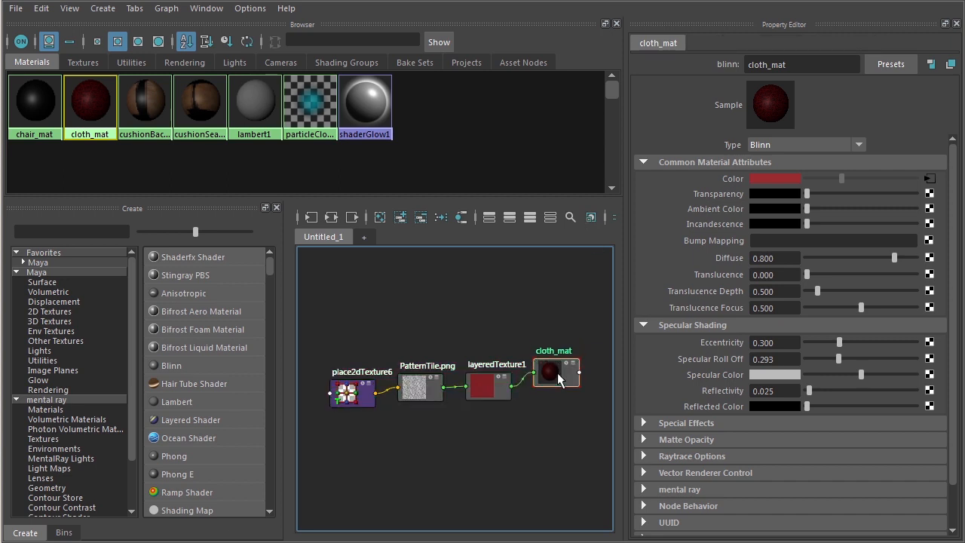
- Inspect the place2dTexture6 placement settings (12 x 12 tiling, rotation 57), then return to cloth_mat
{"action": "left_click", "coordinate": [353, 385]}
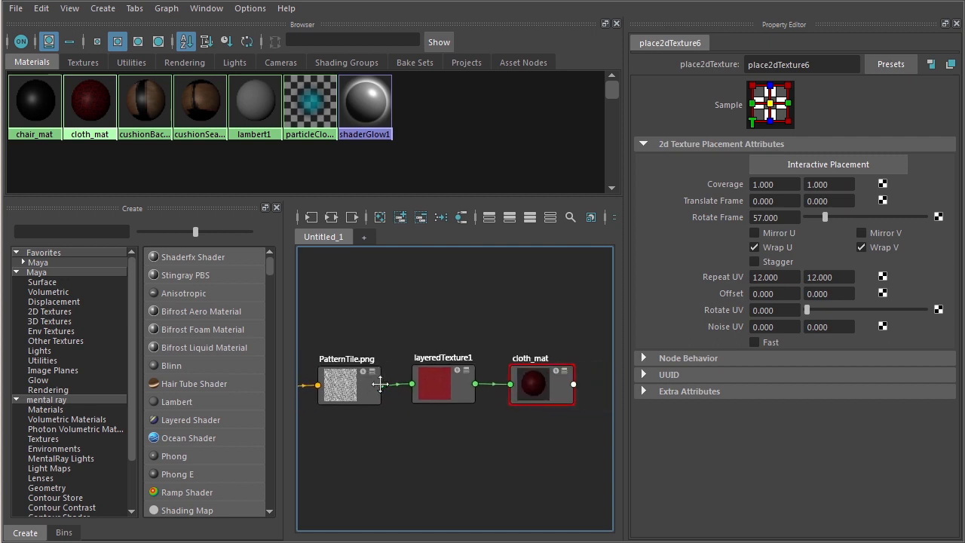
{"action": "left_click", "coordinate": [541, 383]}
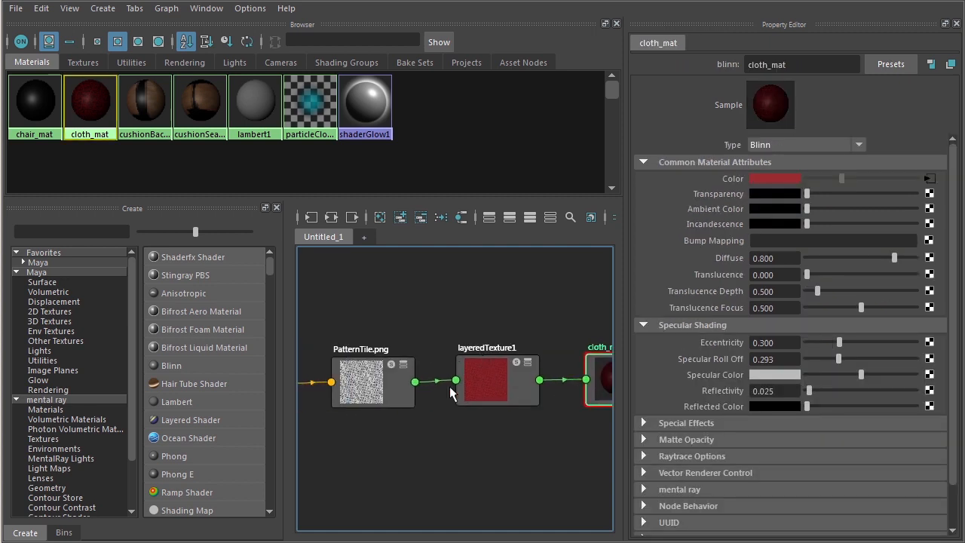
{"action": "mouse_move", "coordinate": [482, 379]}
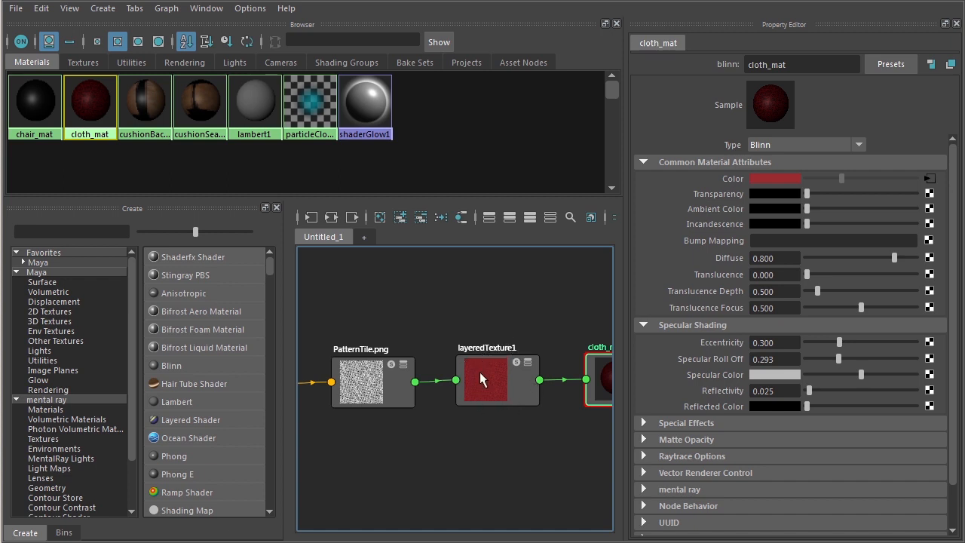
{"action": "mouse_move", "coordinate": [482, 389]}
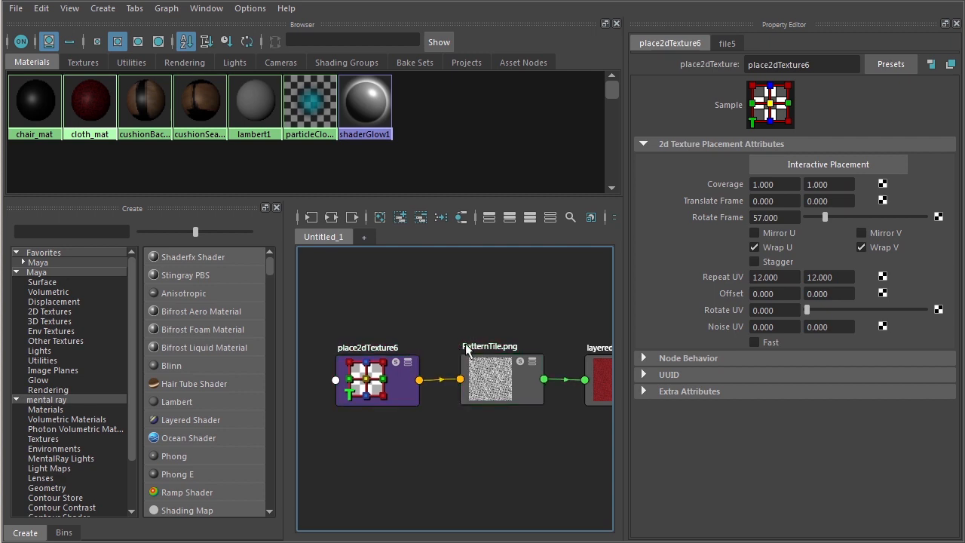
- Inspect the file5 image path and placement node, leaving PatternTile.png selected and framed
{"action": "left_click", "coordinate": [500, 380]}
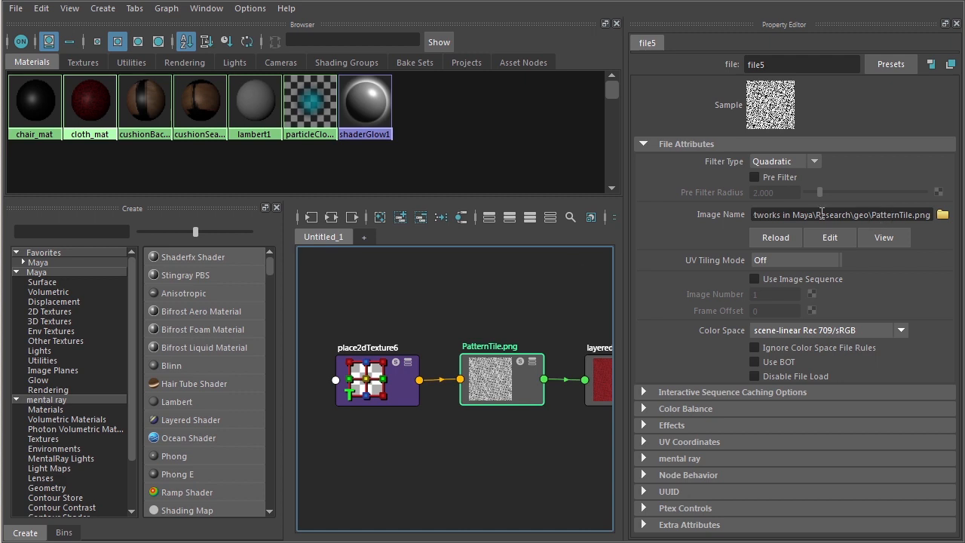
{"action": "left_click", "coordinate": [377, 380]}
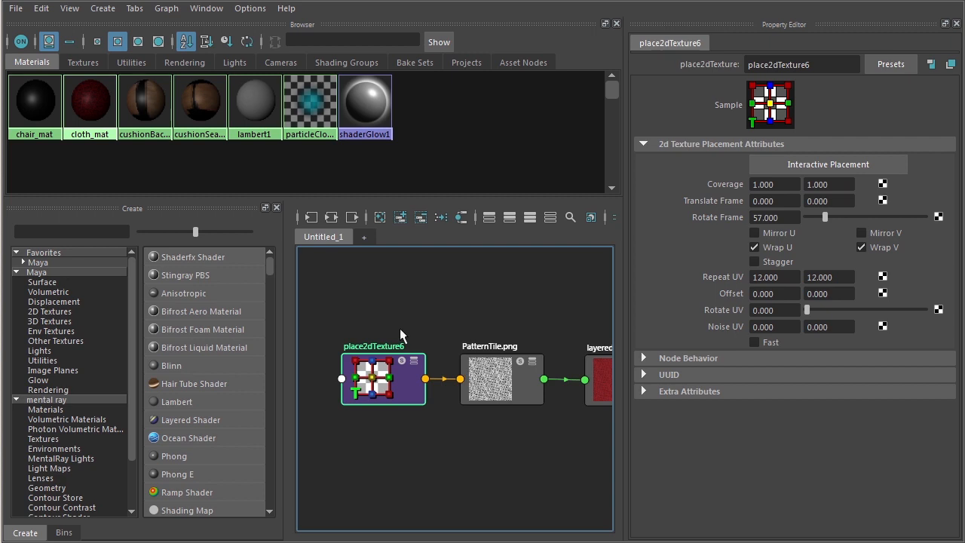
{"action": "left_click", "coordinate": [500, 377]}
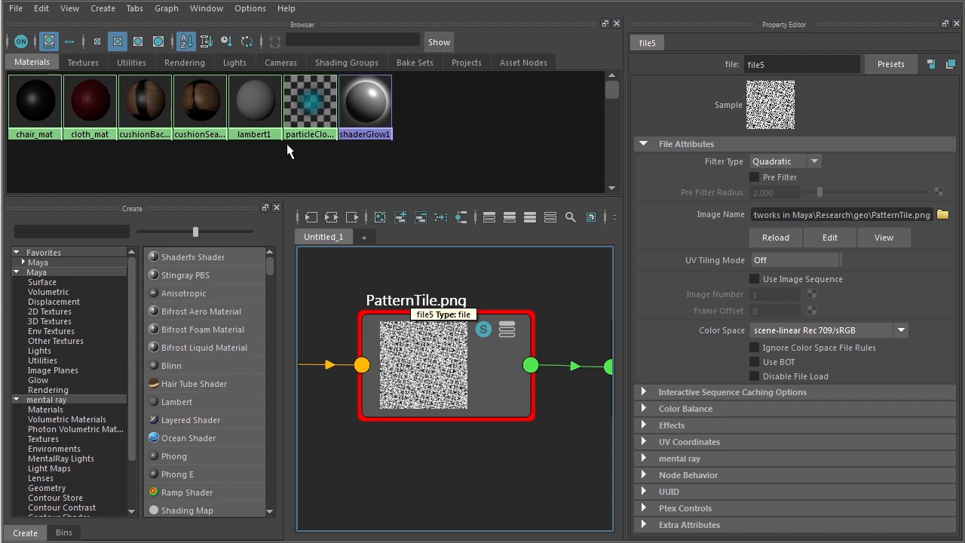
{"action": "left_click", "coordinate": [205, 9]}
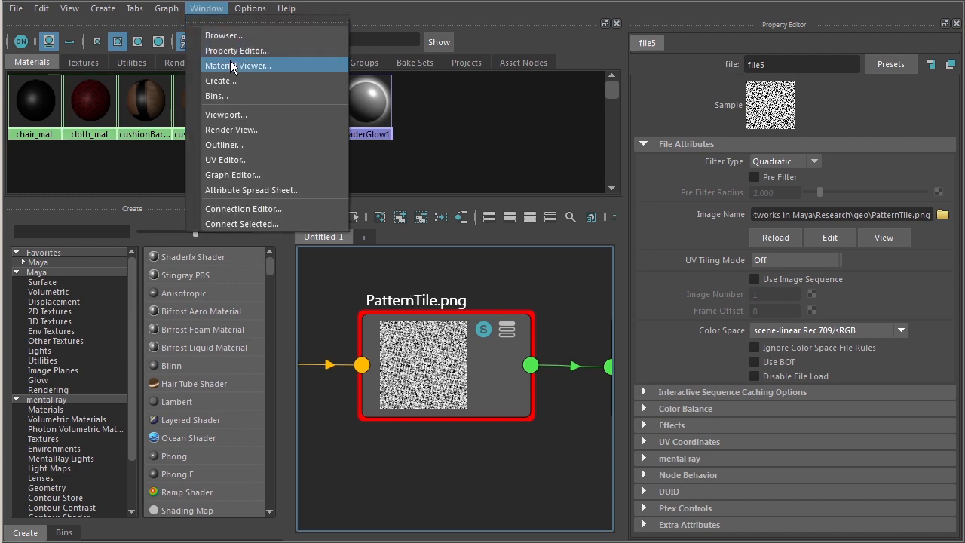
- Show a Material Viewer preview of PatternTile.png beside the node graph
{"action": "left_click", "coordinate": [238, 66]}
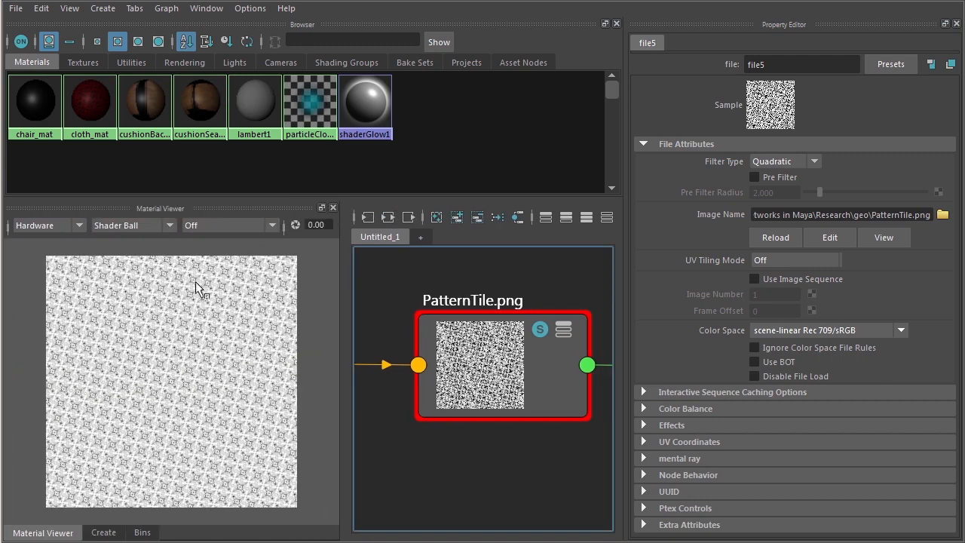
{"action": "mouse_move", "coordinate": [184, 377]}
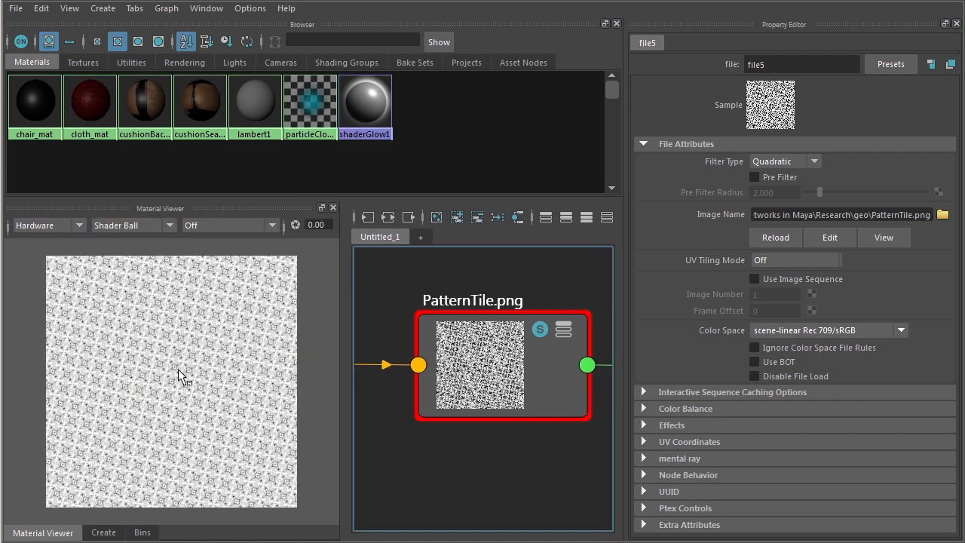
{"action": "mouse_move", "coordinate": [196, 331]}
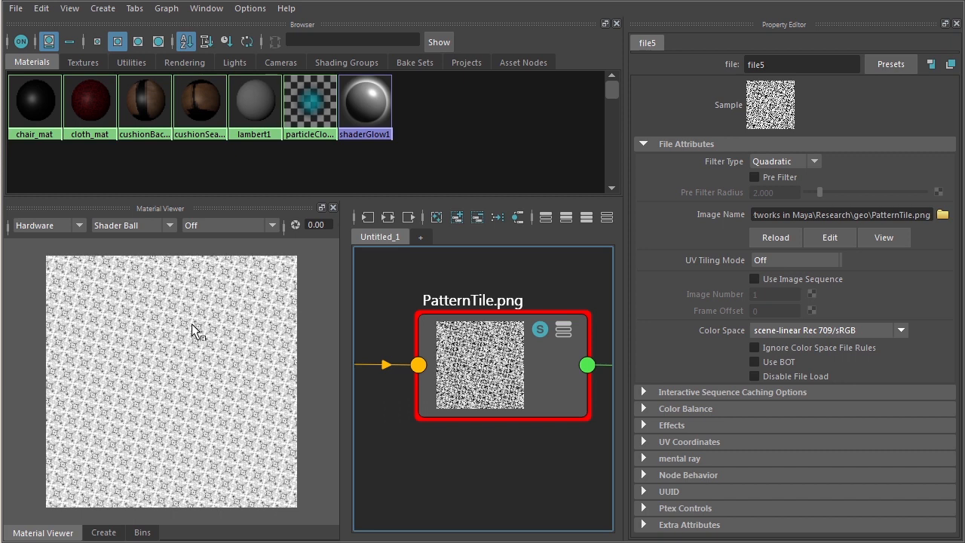
{"action": "mouse_move", "coordinate": [214, 324]}
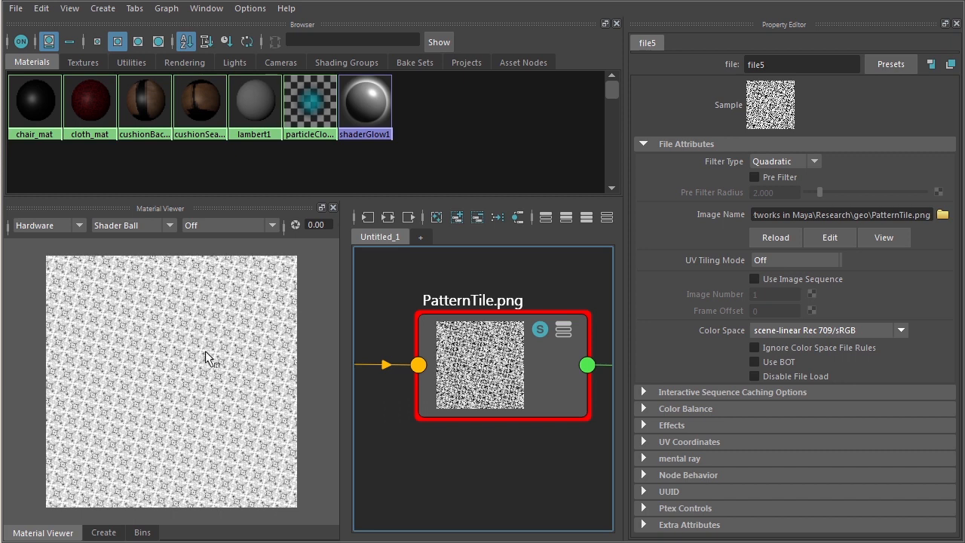
{"action": "mouse_move", "coordinate": [399, 335]}
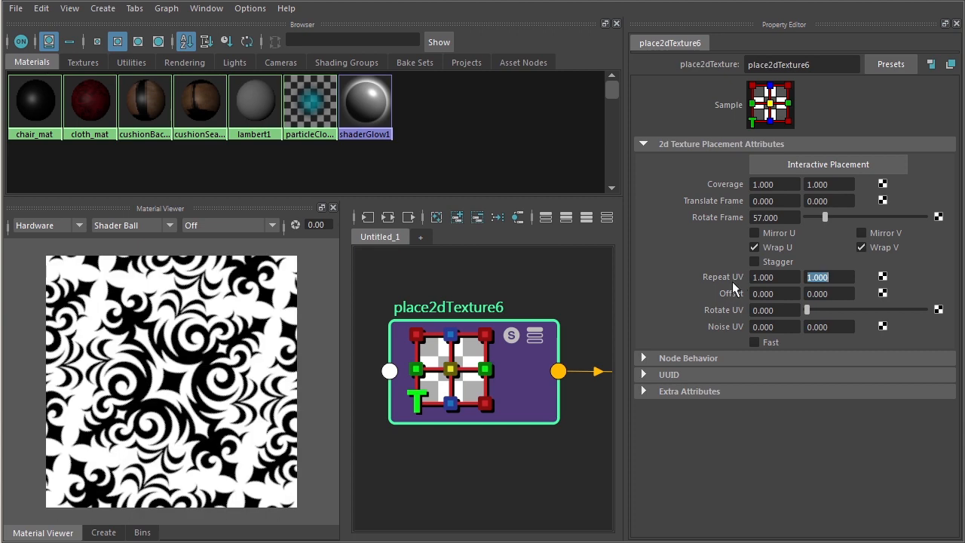
{"action": "mouse_move", "coordinate": [241, 354]}
{"action": "type", "text": "12.000"}
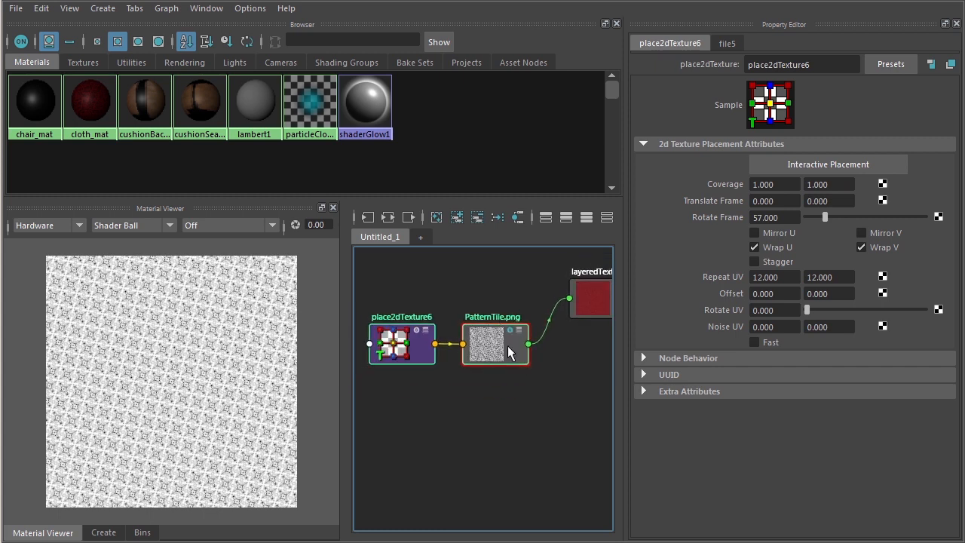
{"action": "mouse_move", "coordinate": [497, 350]}
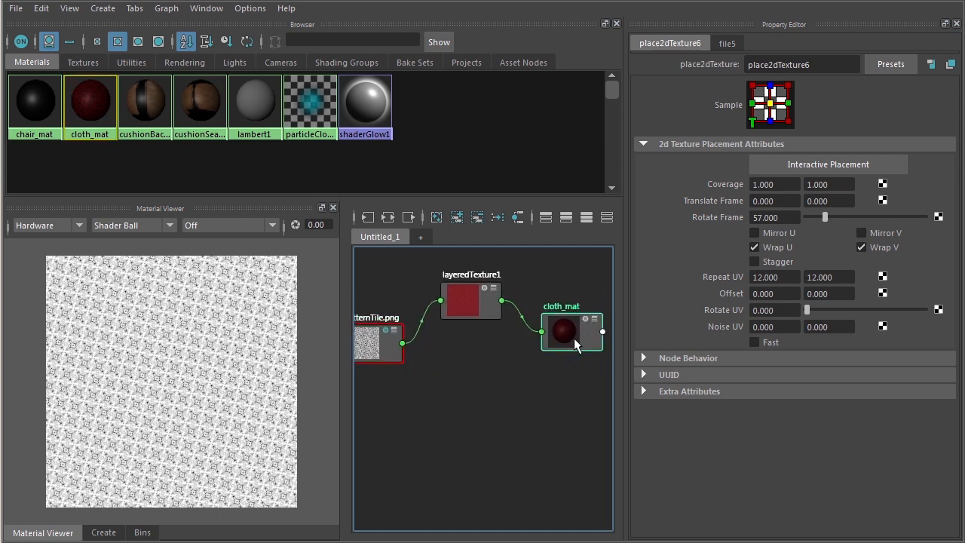
- Select cloth_mat and position the new bump2d node below layeredTexture1
{"action": "left_click", "coordinate": [572, 331]}
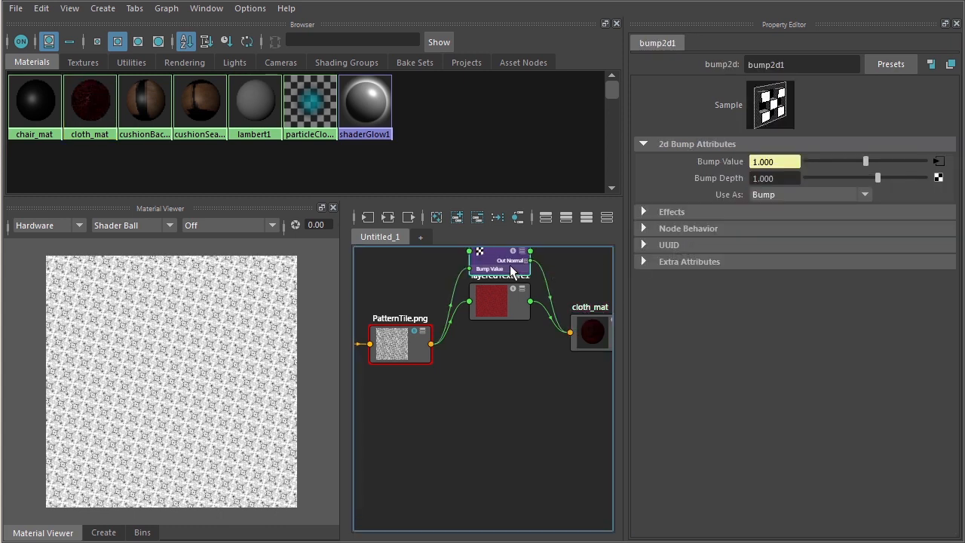
{"action": "left_click_drag", "start_coordinate": [501, 259], "coordinate": [500, 354]}
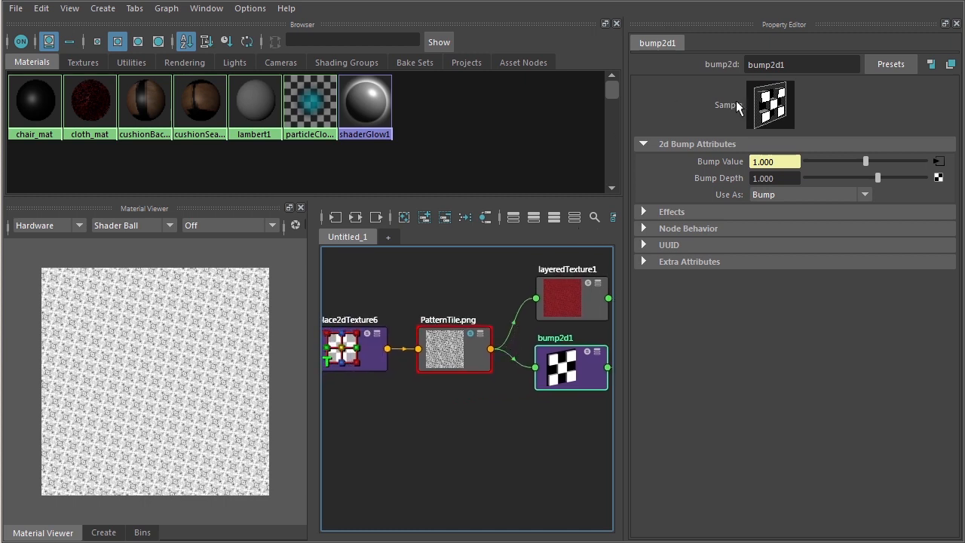
{"action": "mouse_move", "coordinate": [199, 106]}
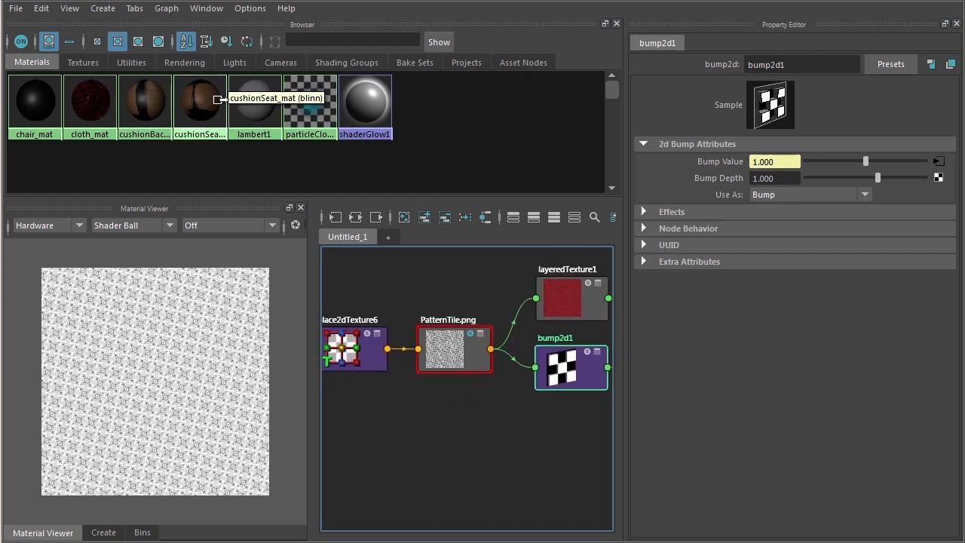
- Show a 3D viewport of the red patterned cloth and bring up cloth_mat's Bump Mapping attribute
{"action": "left_click", "coordinate": [205, 10]}
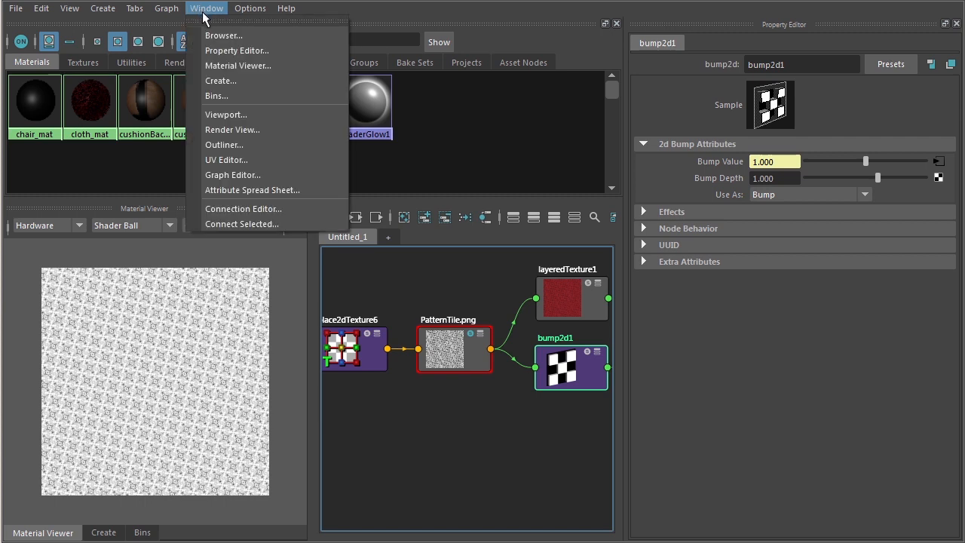
{"action": "left_click", "coordinate": [226, 115]}
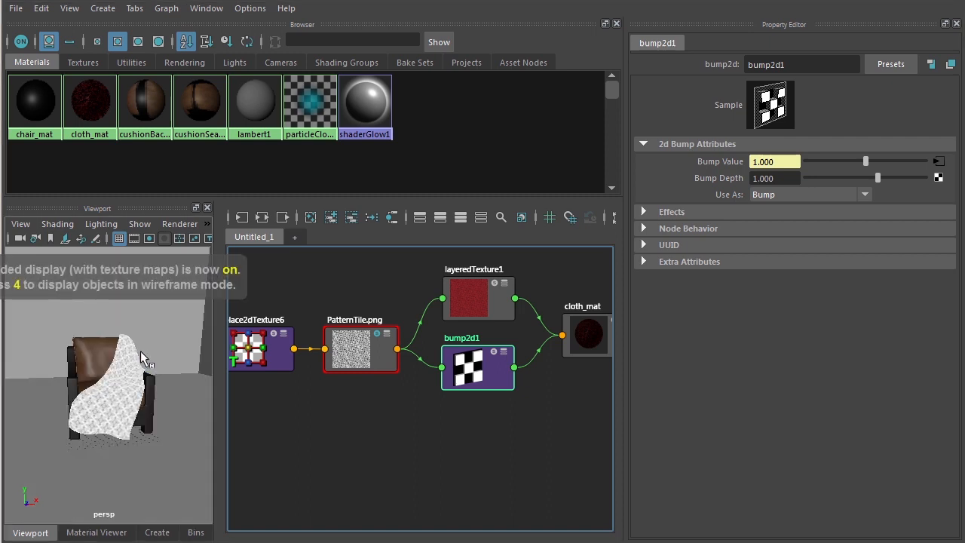
{"action": "mouse_move", "coordinate": [154, 368]}
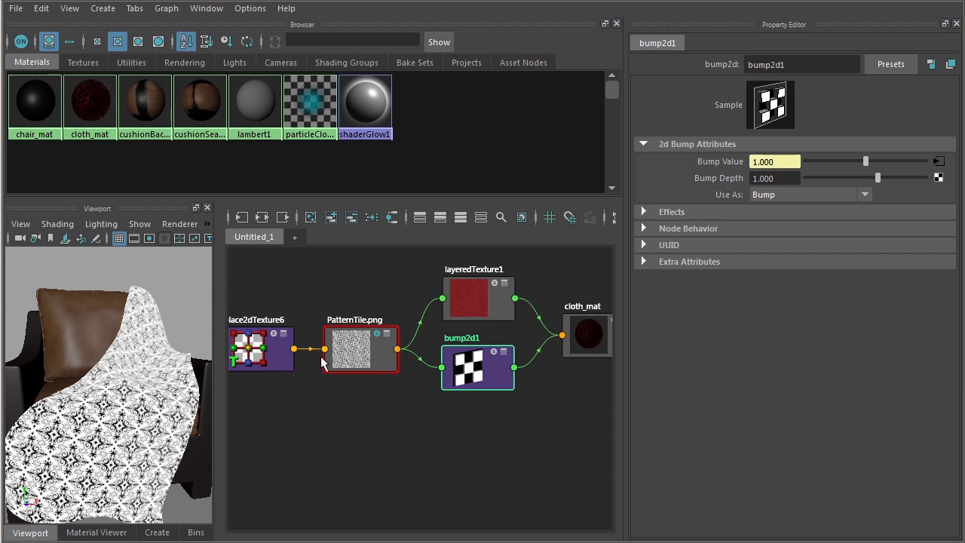
{"action": "mouse_move", "coordinate": [354, 354]}
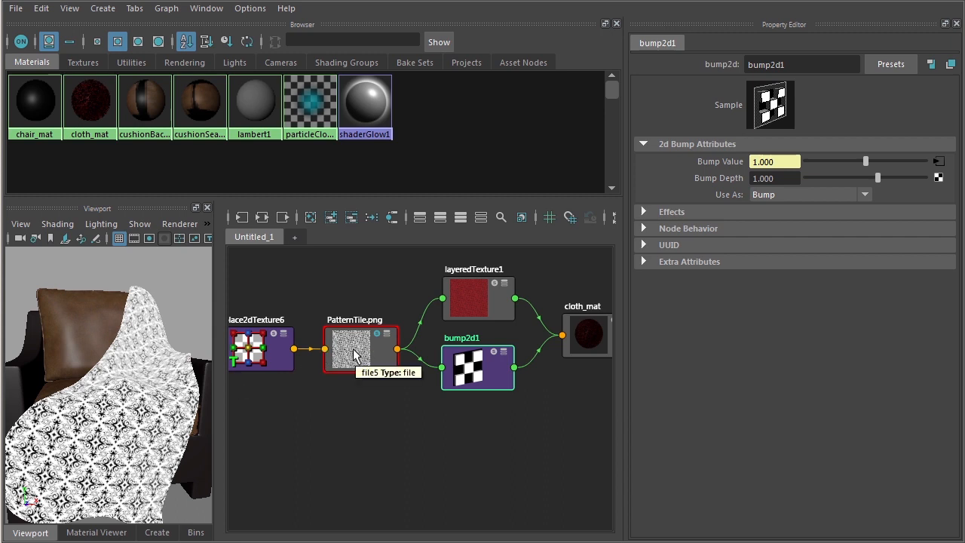
{"action": "mouse_move", "coordinate": [76, 515]}
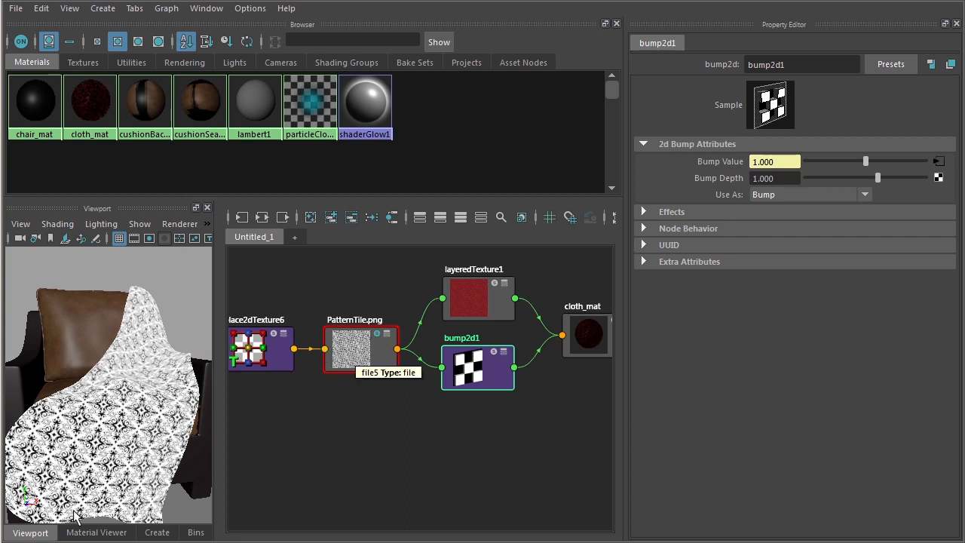
{"action": "left_click", "coordinate": [96, 532]}
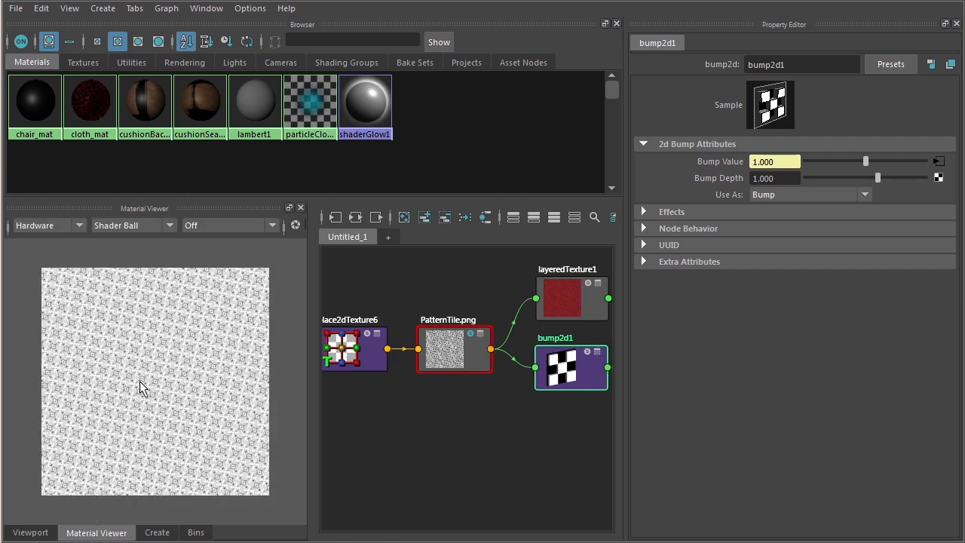
{"action": "left_click", "coordinate": [30, 532]}
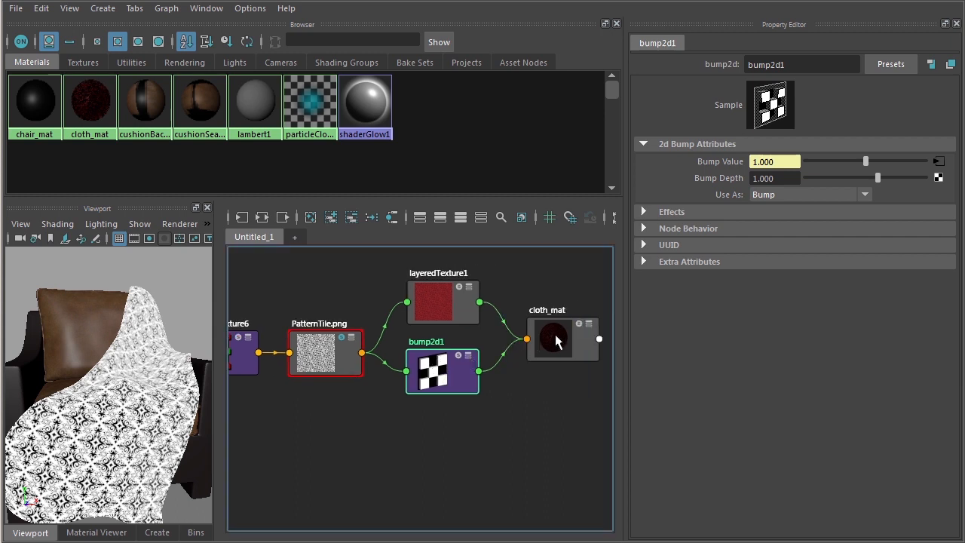
{"action": "mouse_move", "coordinate": [581, 328]}
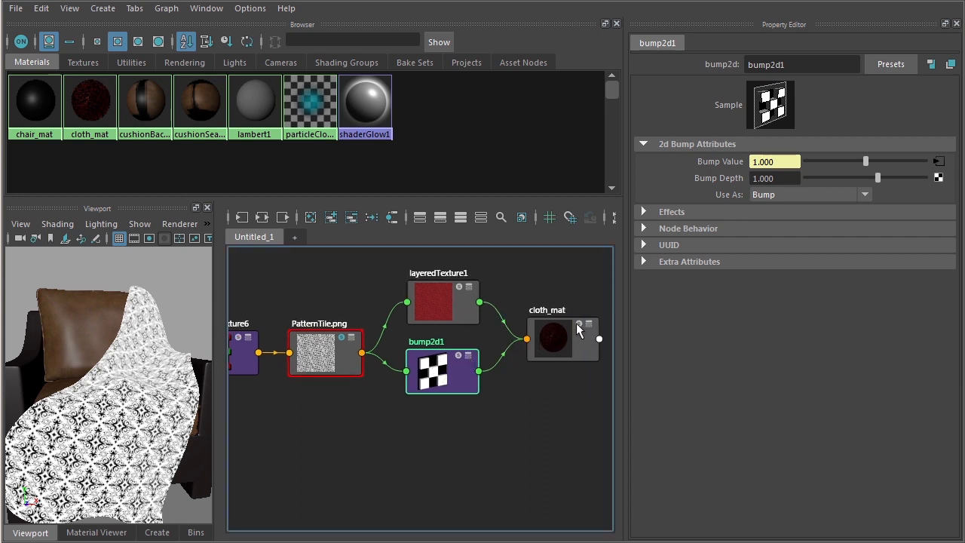
{"action": "left_click", "coordinate": [561, 339]}
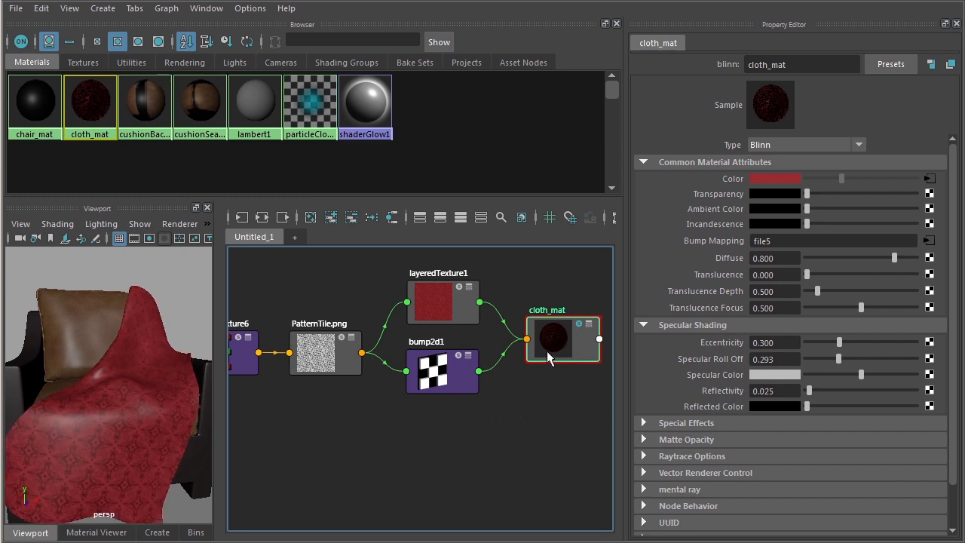
{"action": "mouse_move", "coordinate": [181, 415]}
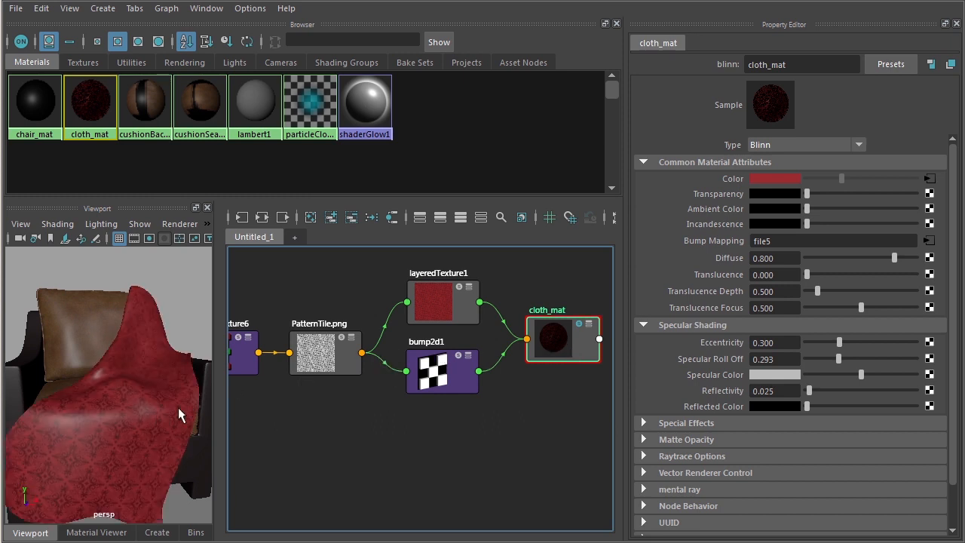
{"action": "mouse_move", "coordinate": [798, 53]}
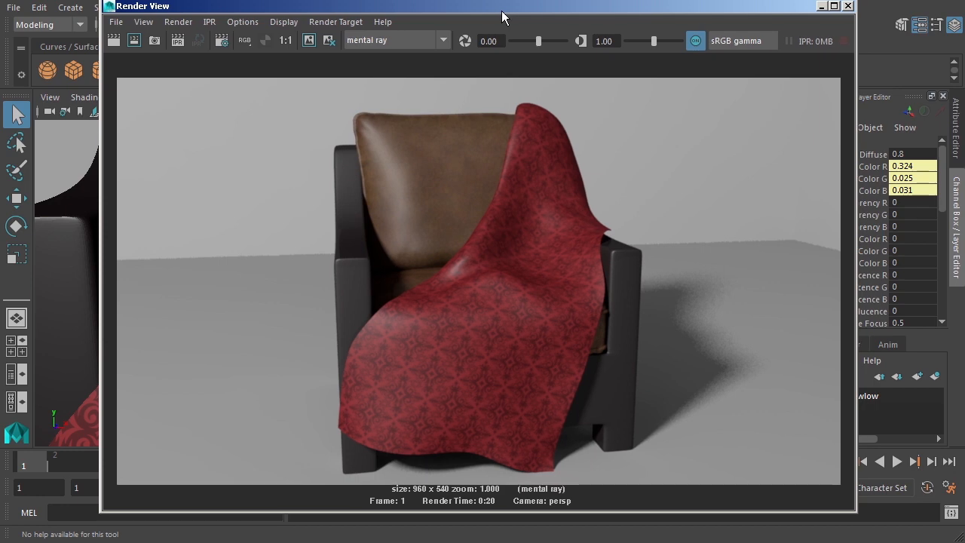
{"action": "mouse_move", "coordinate": [560, 106]}
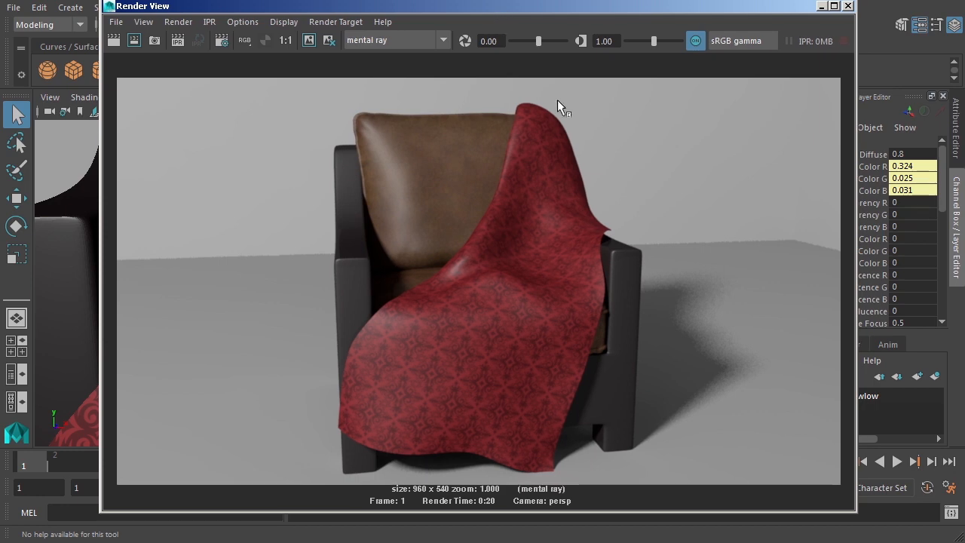
{"action": "mouse_move", "coordinate": [145, 73]}
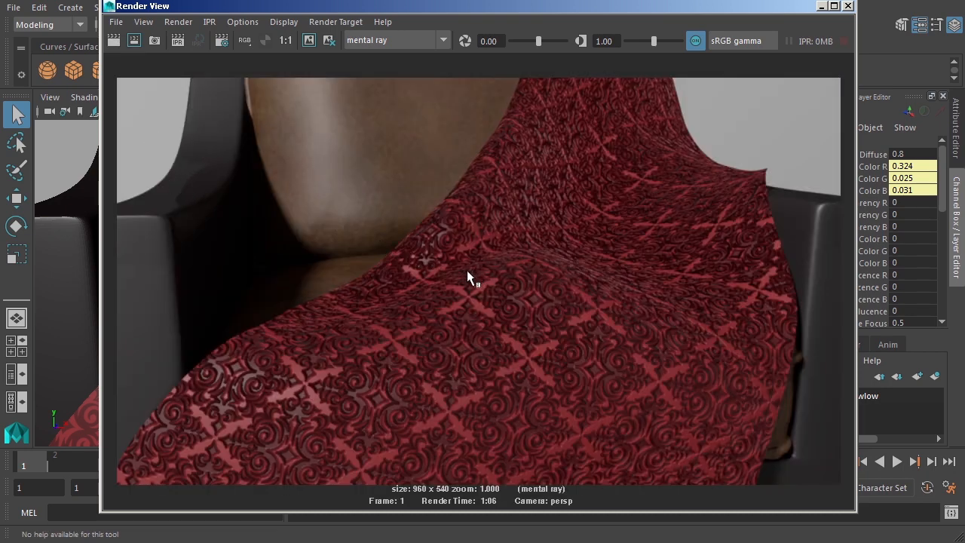
{"action": "mouse_move", "coordinate": [440, 341]}
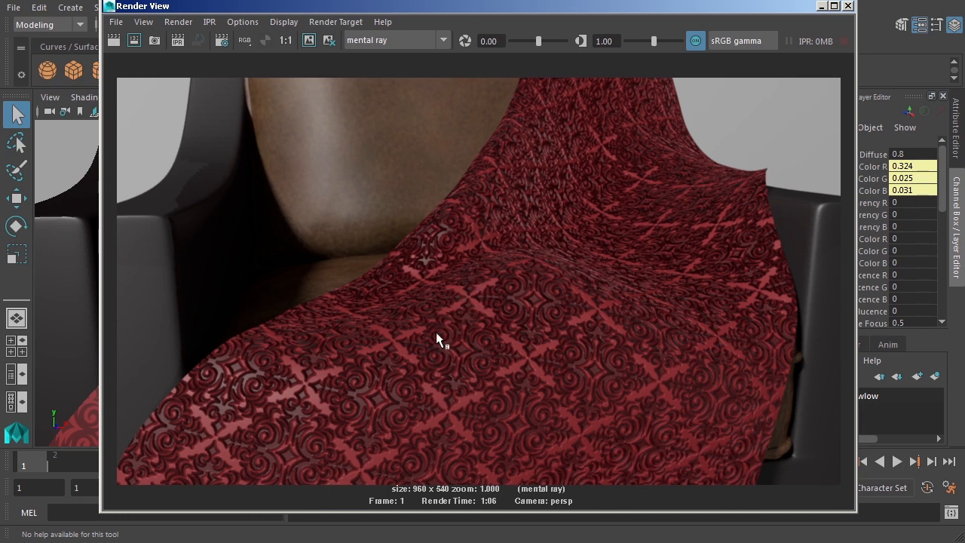
{"action": "mouse_move", "coordinate": [451, 311]}
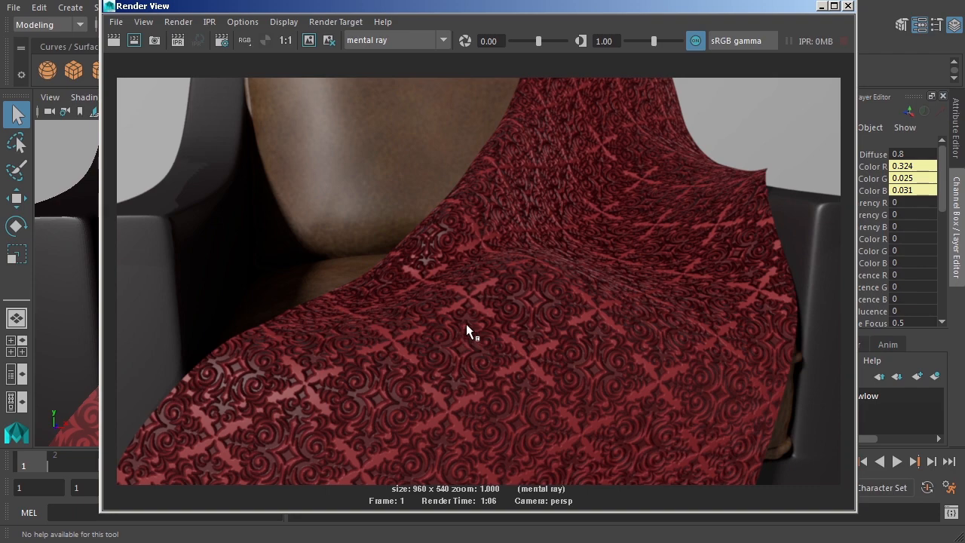
{"action": "mouse_move", "coordinate": [461, 385]}
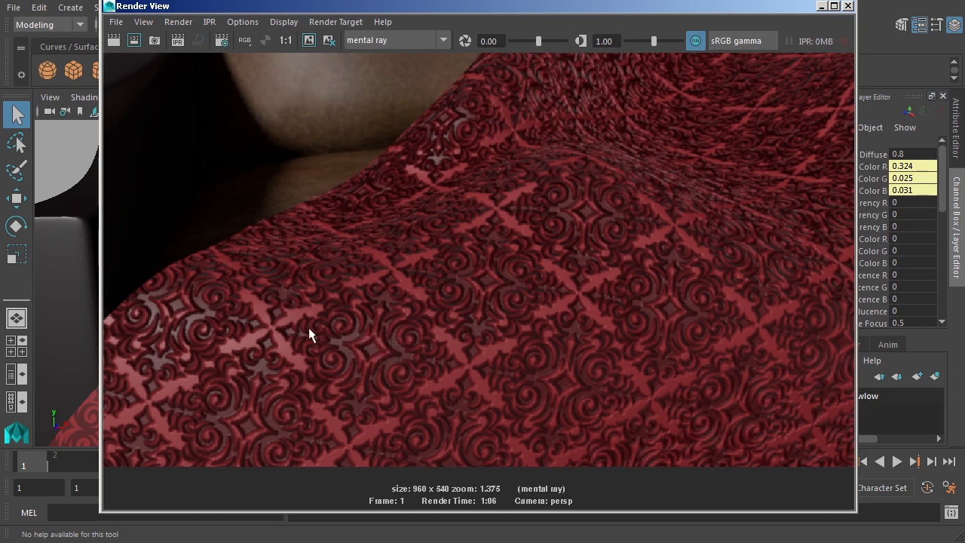
{"action": "mouse_move", "coordinate": [434, 364]}
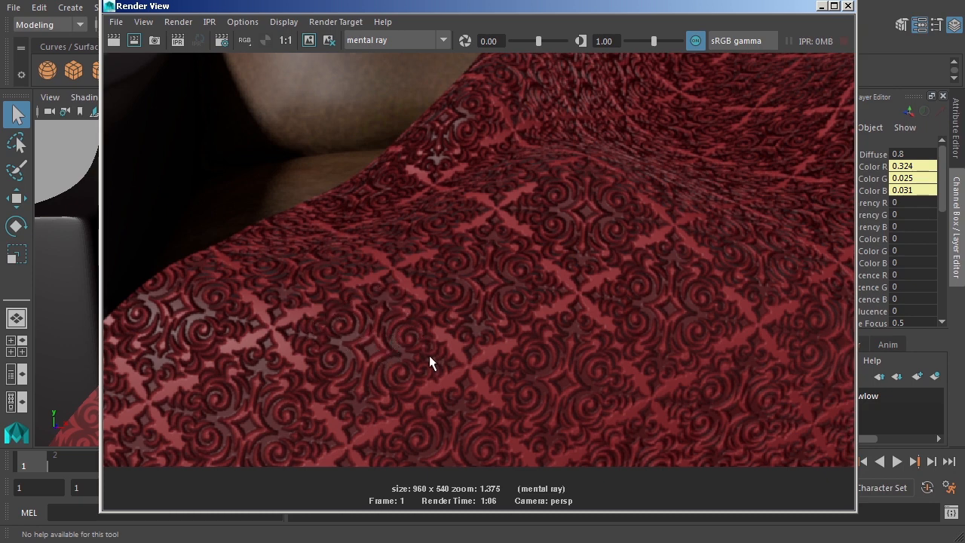
{"action": "mouse_move", "coordinate": [428, 358]}
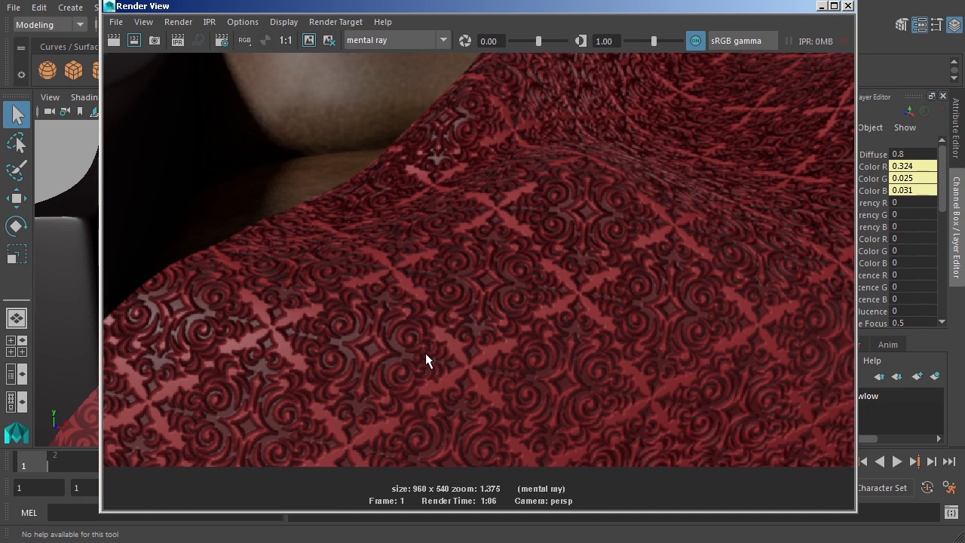
{"action": "mouse_move", "coordinate": [407, 341]}
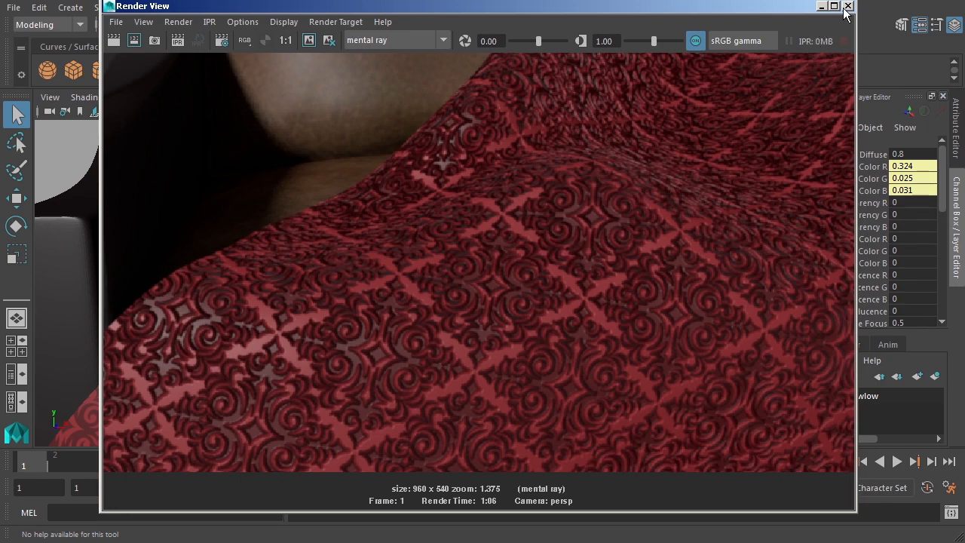
- Close the render, reopen Hypershade and show bump2d1's attributes with value and depth at 1.0
{"action": "left_click", "coordinate": [847, 6]}
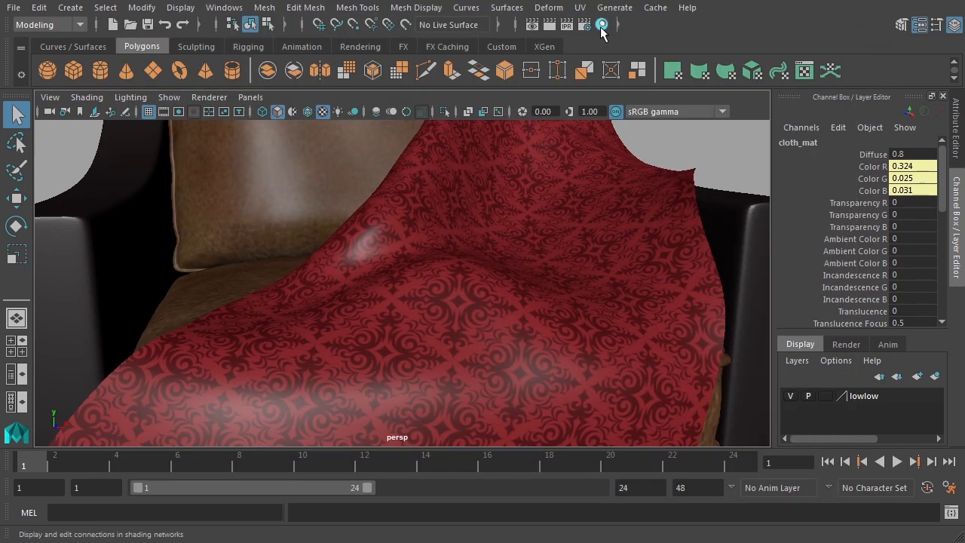
{"action": "left_click", "coordinate": [602, 24]}
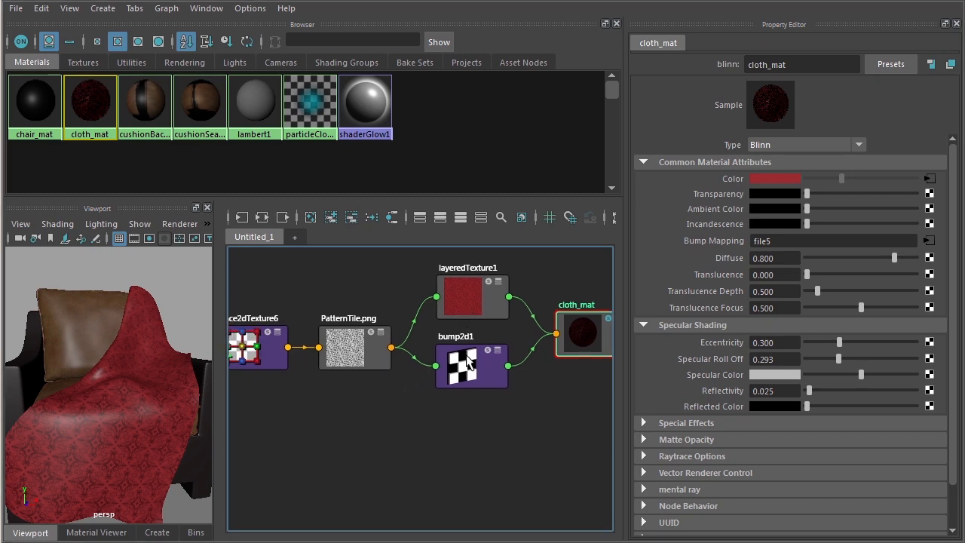
{"action": "left_click", "coordinate": [470, 369]}
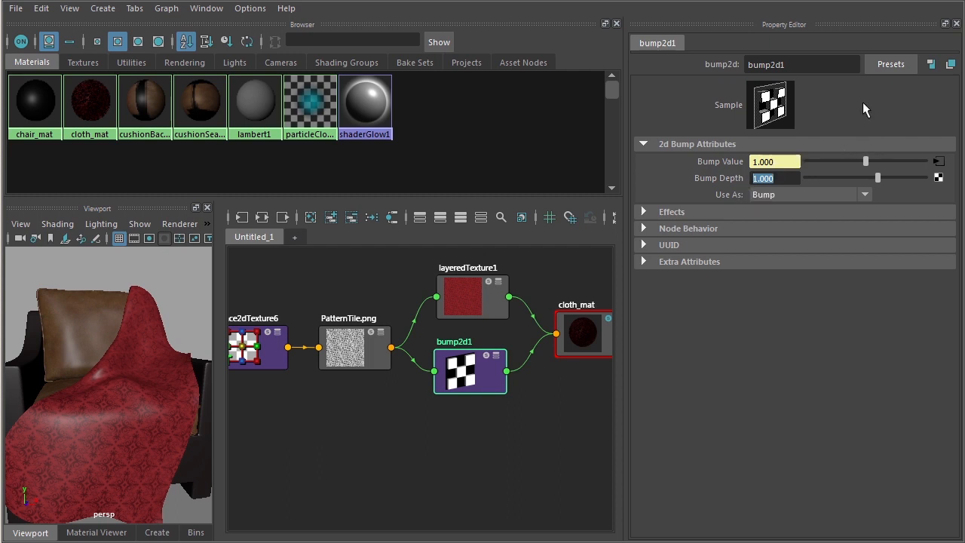
{"action": "mouse_move", "coordinate": [865, 108]}
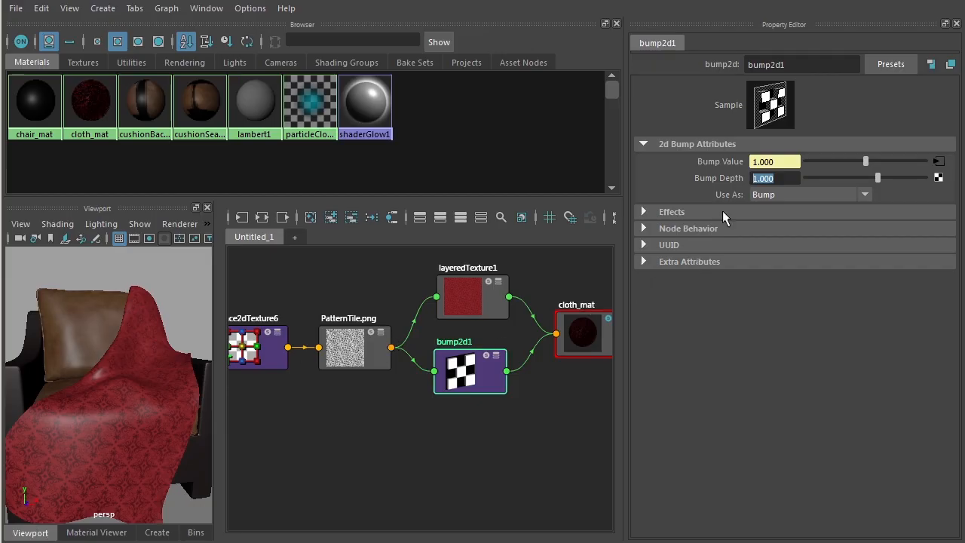
{"action": "mouse_move", "coordinate": [737, 184]}
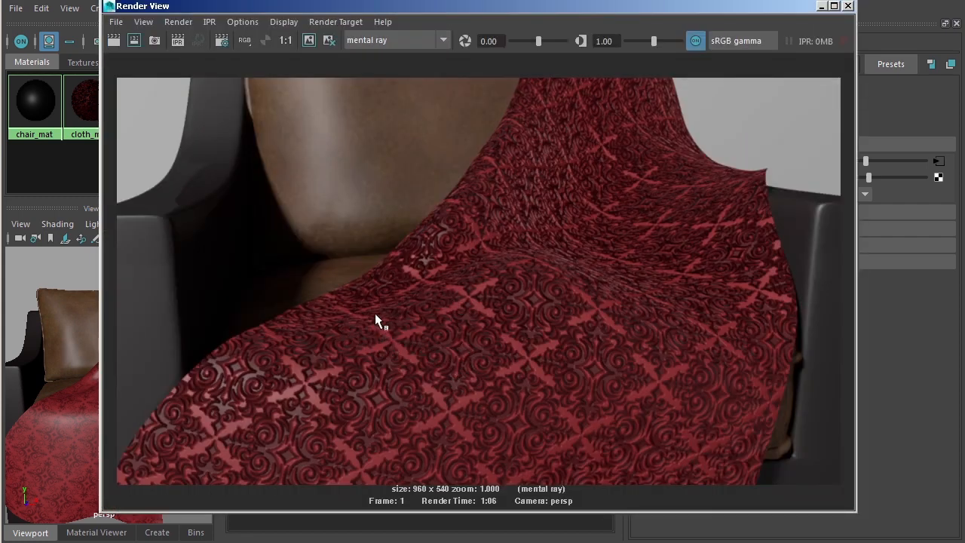
- Outline a patch of the cloth in the Render View and render only that region
{"action": "left_click_drag", "start_coordinate": [377, 312], "coordinate": [558, 450]}
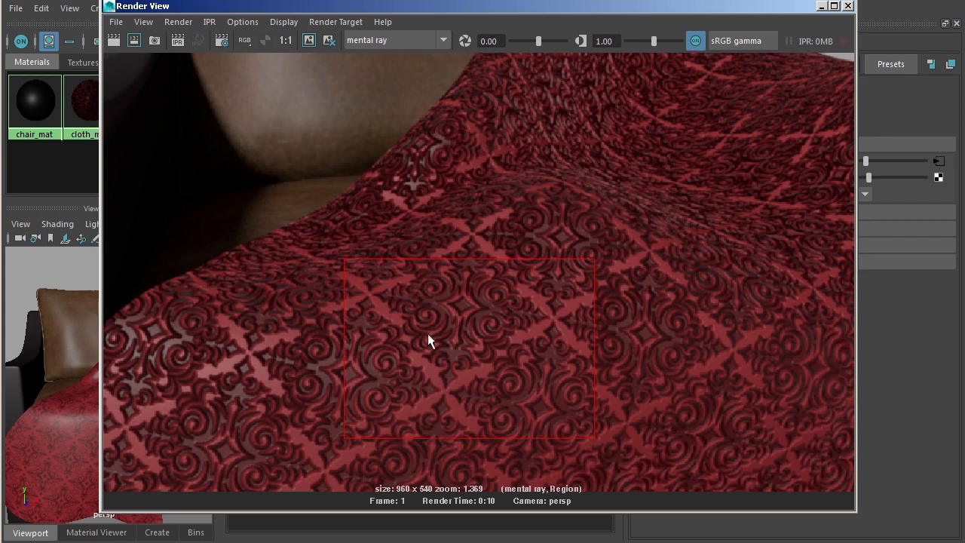
{"action": "mouse_move", "coordinate": [277, 390]}
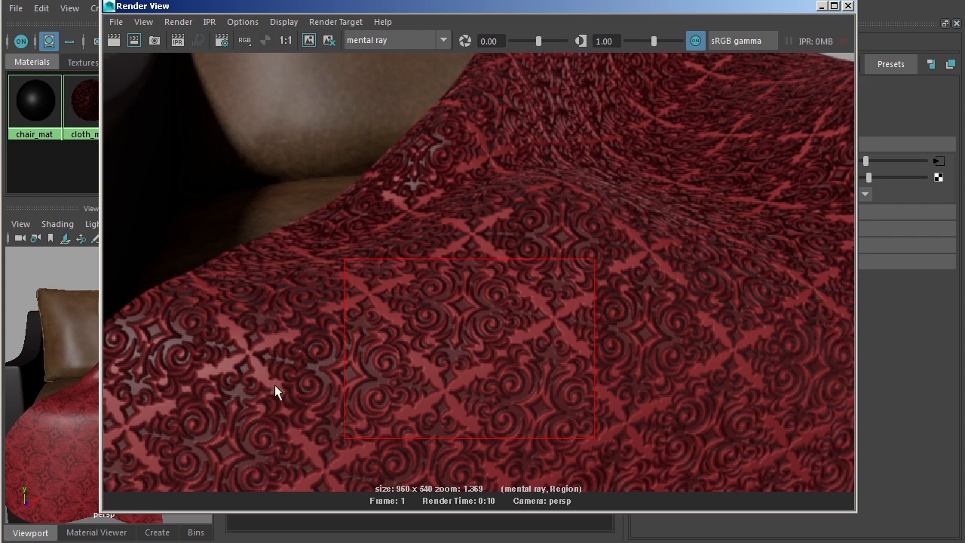
{"action": "mouse_move", "coordinate": [280, 386]}
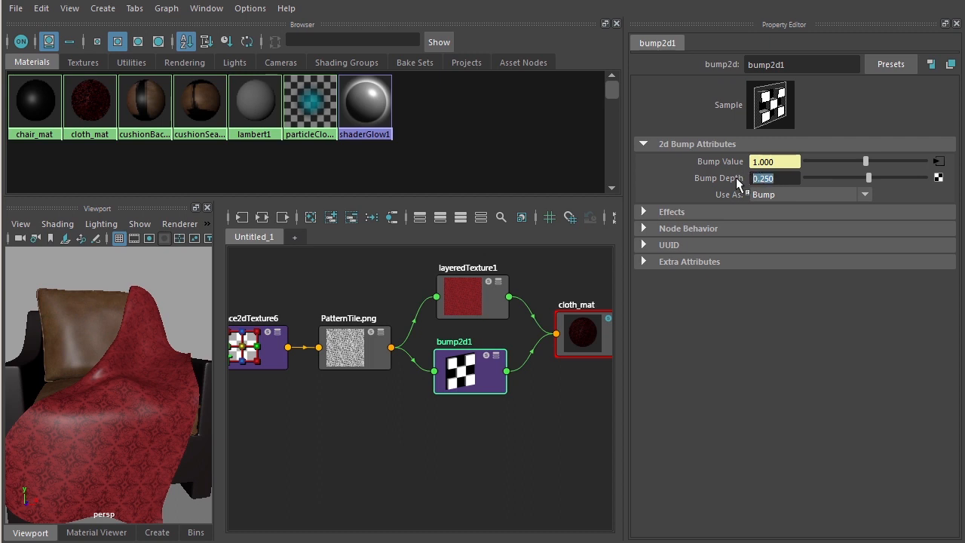
{"action": "mouse_move", "coordinate": [753, 193]}
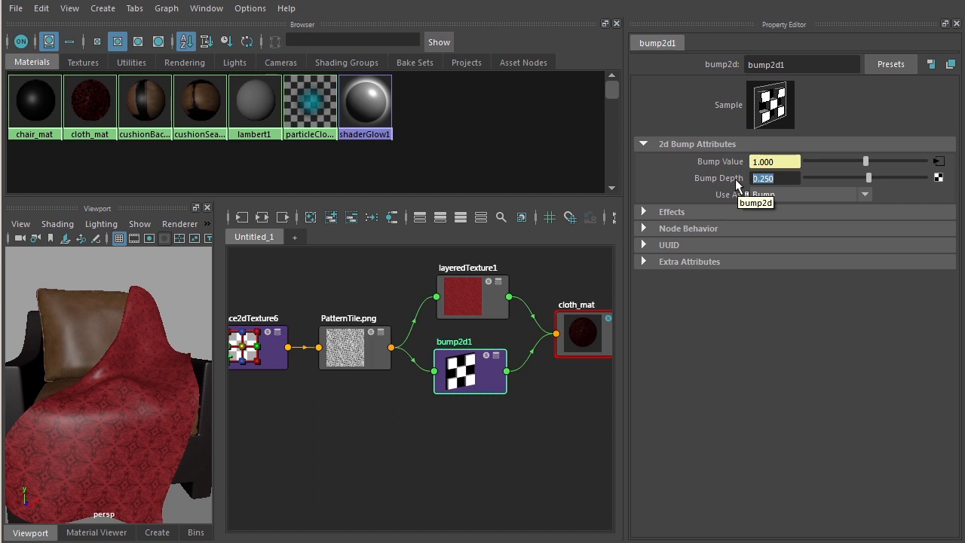
- Lower bump2d1's Bump Depth to 0.25 and re-render the cloth region
{"action": "type", "text": "-.2"}
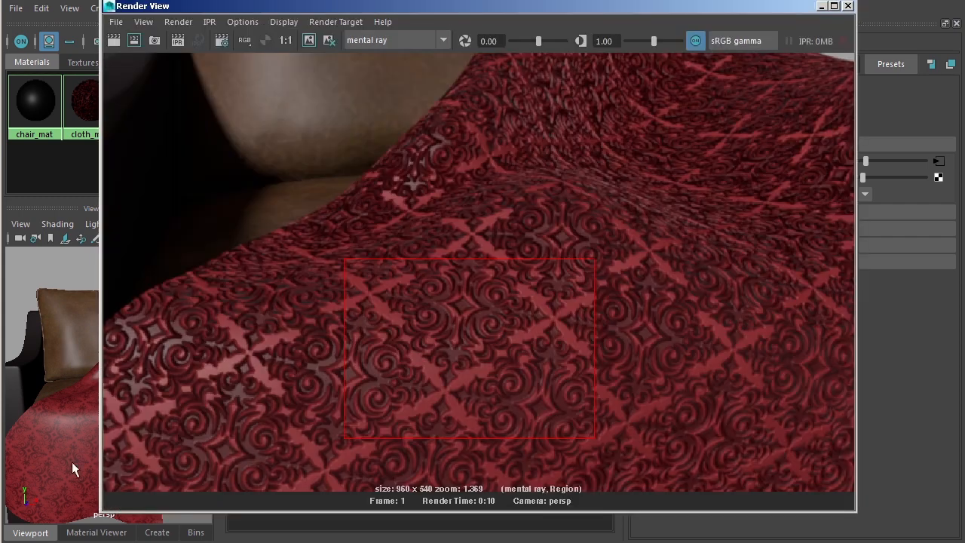
{"action": "mouse_move", "coordinate": [304, 178]}
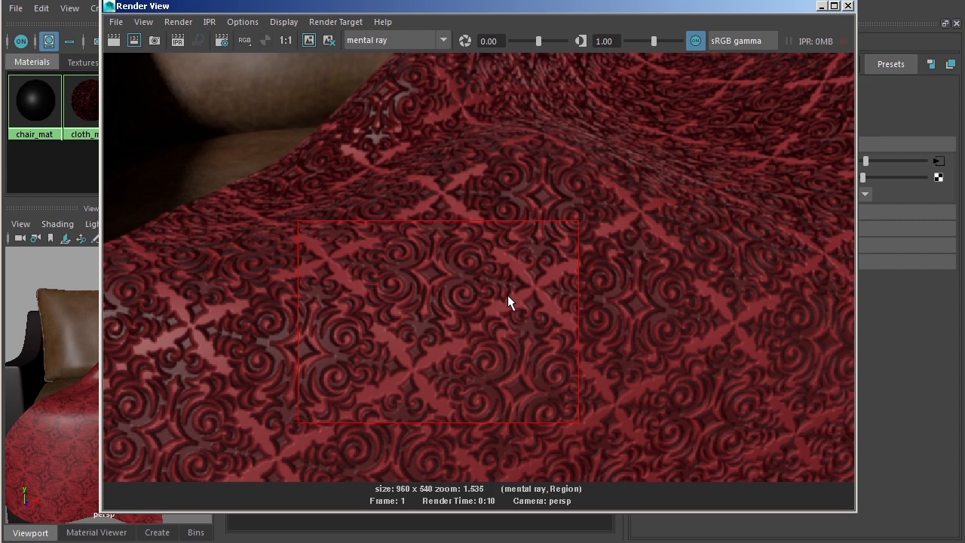
{"action": "mouse_move", "coordinate": [491, 271]}
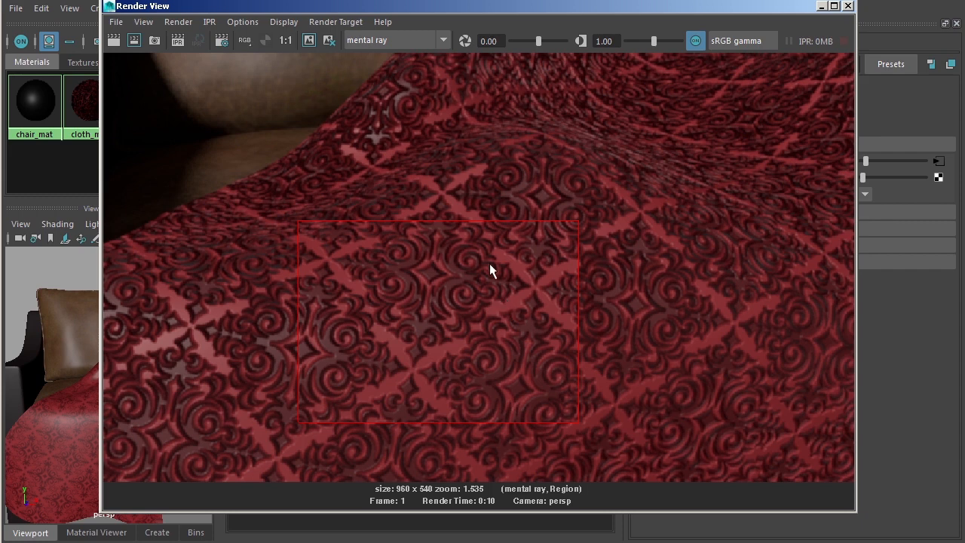
{"action": "mouse_move", "coordinate": [410, 308]}
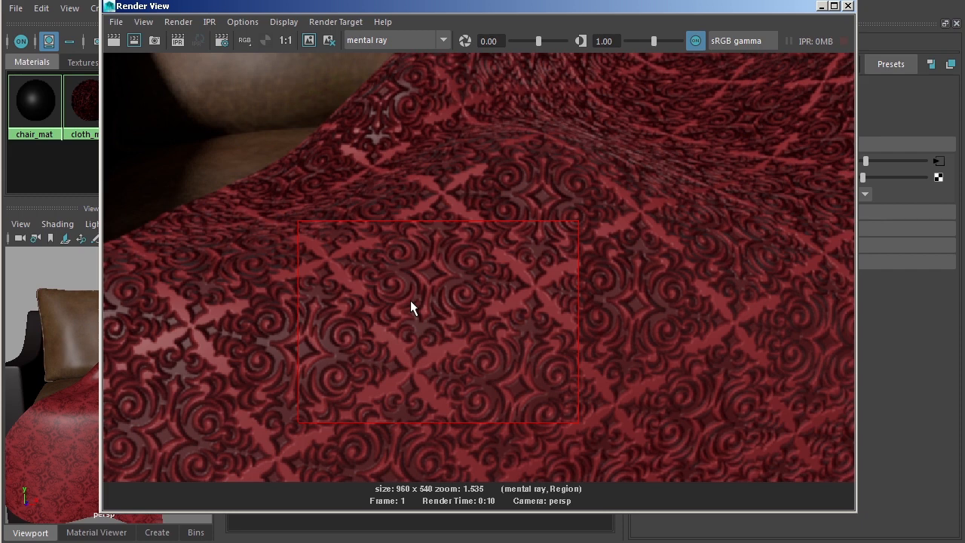
{"action": "mouse_move", "coordinate": [498, 304]}
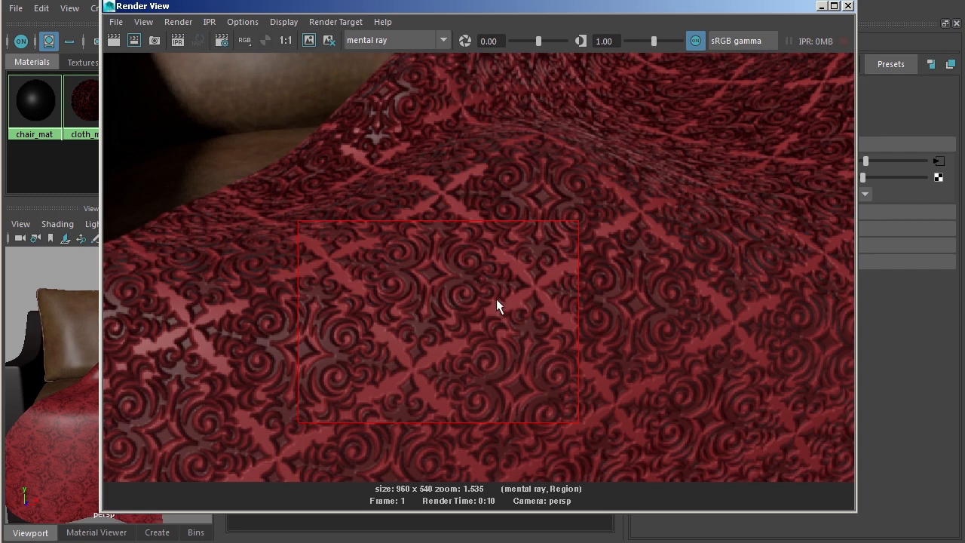
{"action": "mouse_move", "coordinate": [576, 214]}
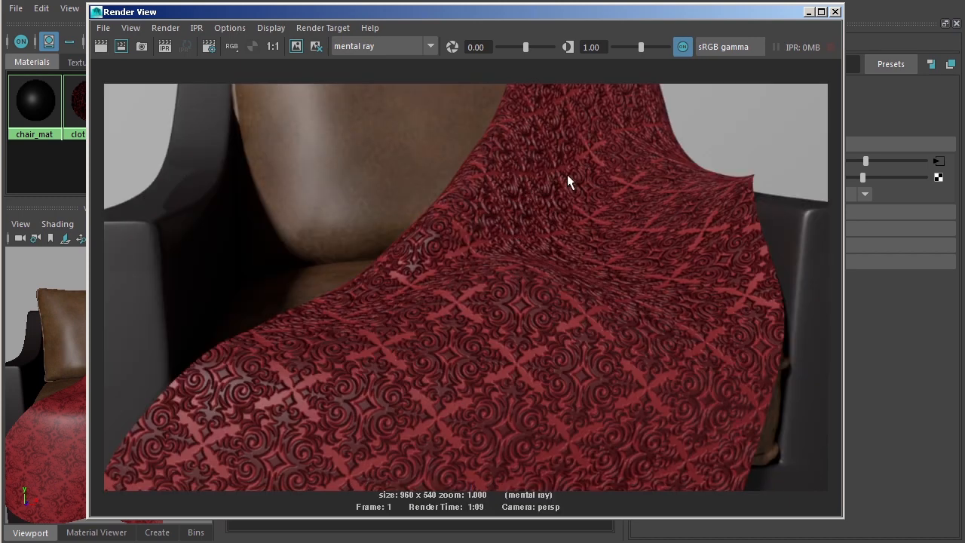
{"action": "mouse_move", "coordinate": [580, 309]}
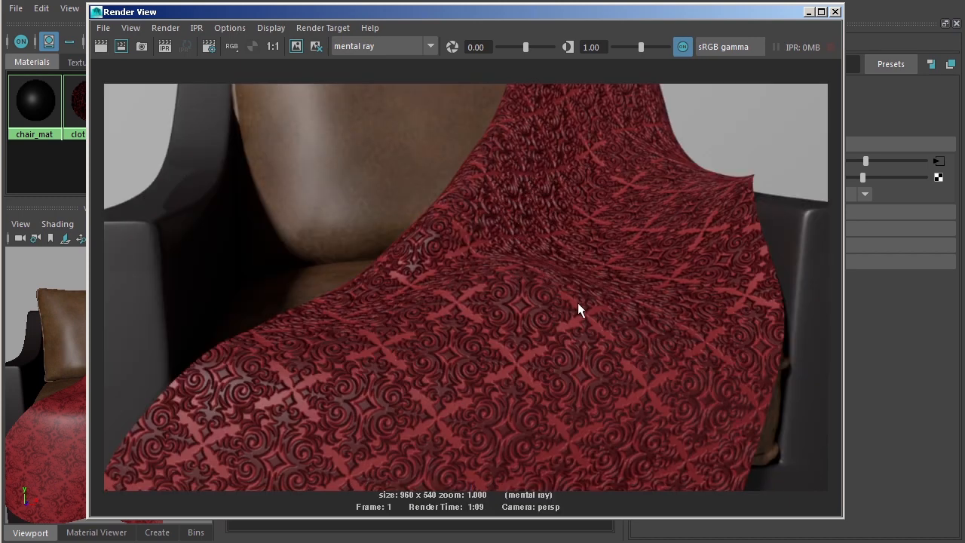
{"action": "mouse_move", "coordinate": [580, 302]}
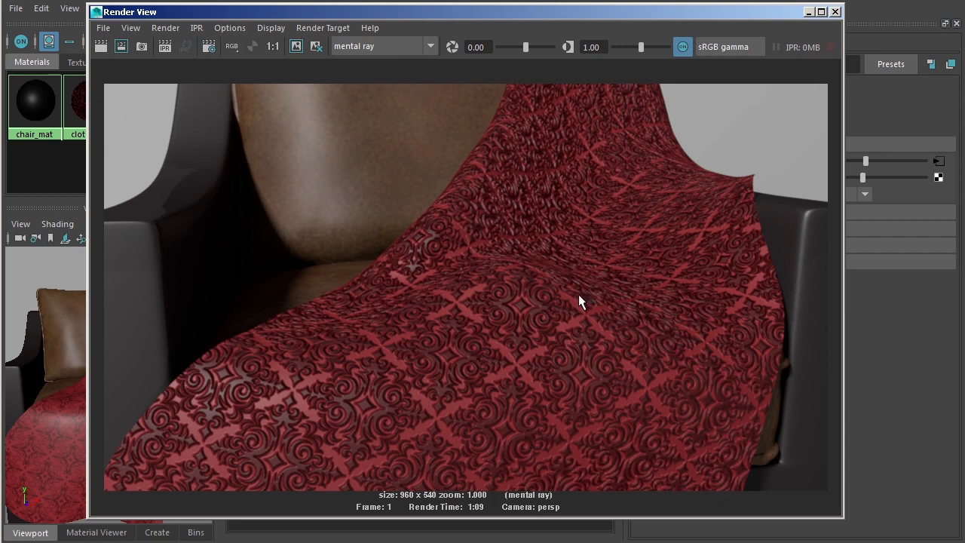